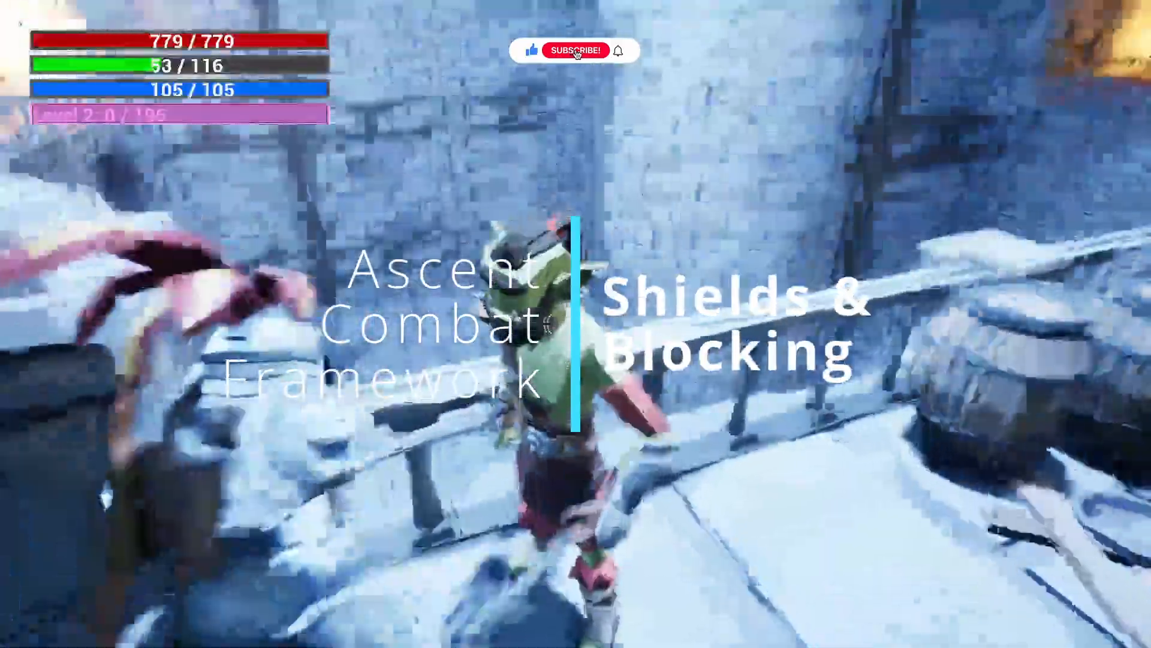
Step: Open ACFShieldBP from the Weapons folder to view its components and weapon defaults
left_click(574, 50)
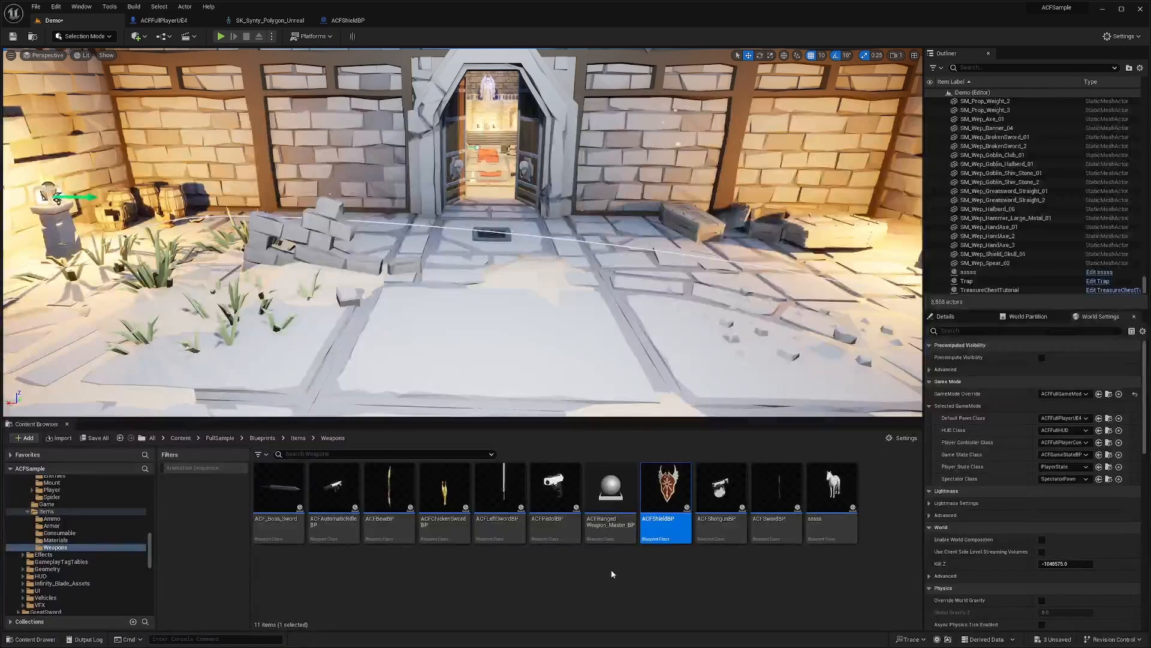
mouse_move(664, 484)
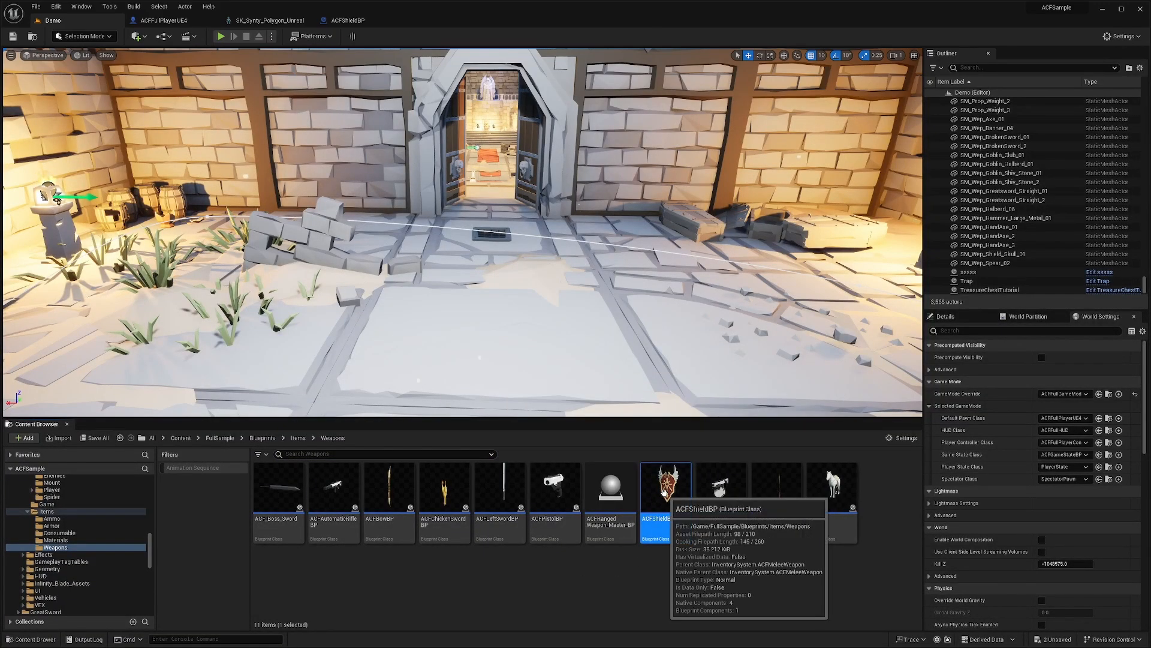
double_click(663, 486)
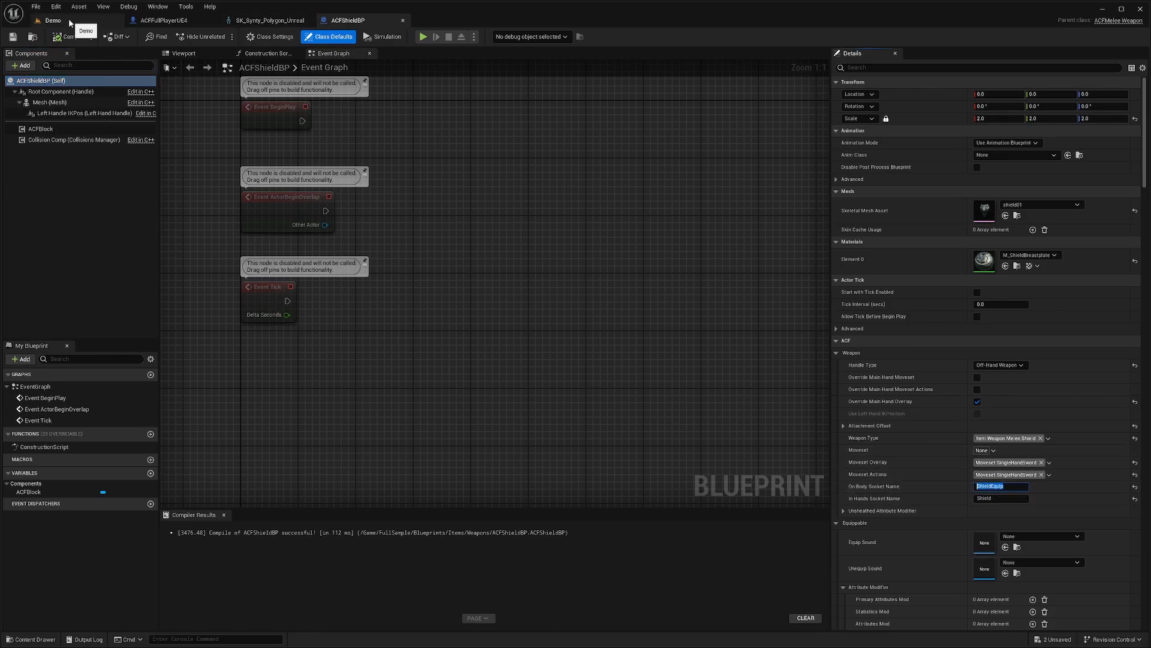
Step: Open the ACFFullPlayerUE4 player blueprint and inspect its Mesh component
left_click(51, 20)
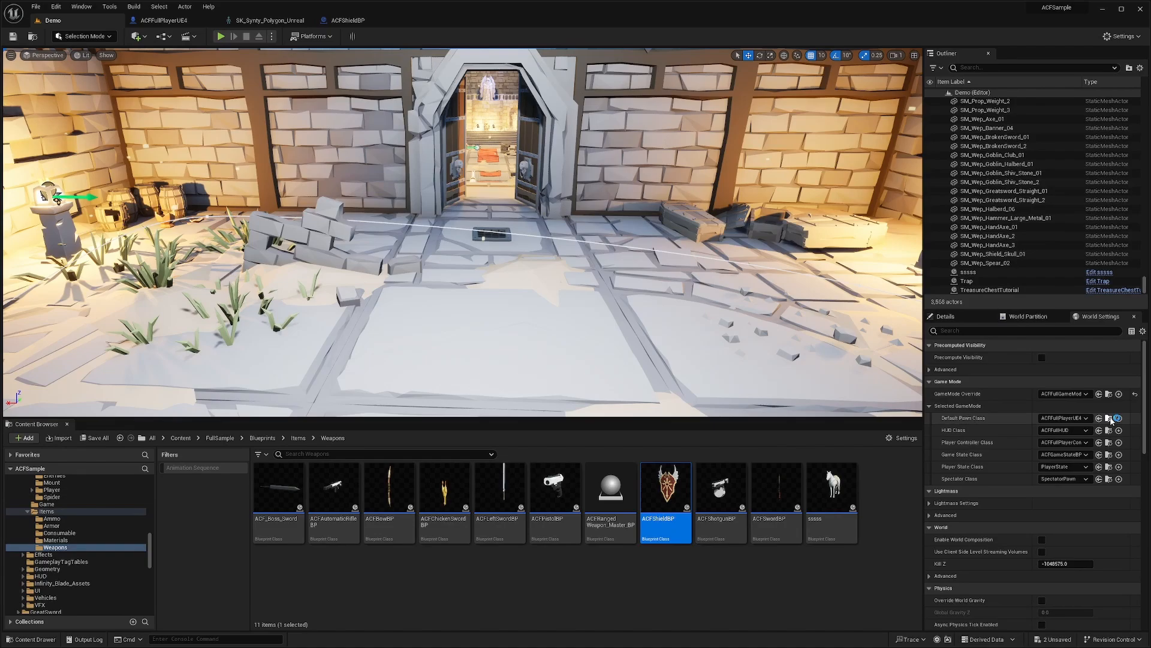
left_click(50, 489)
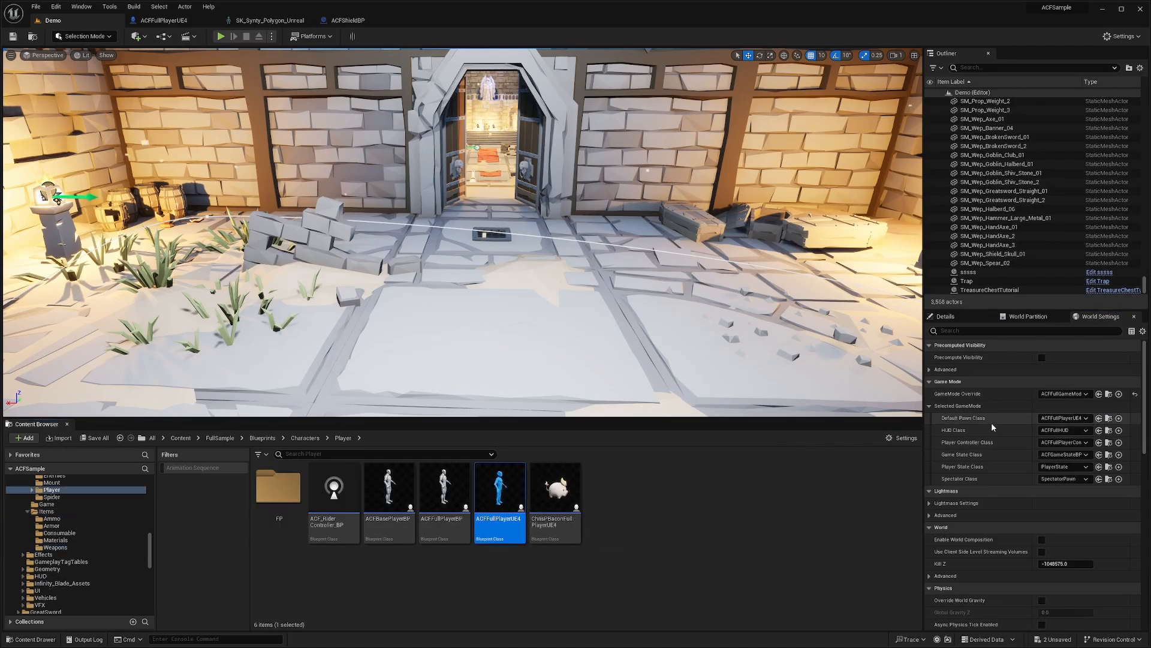
double_click(500, 484)
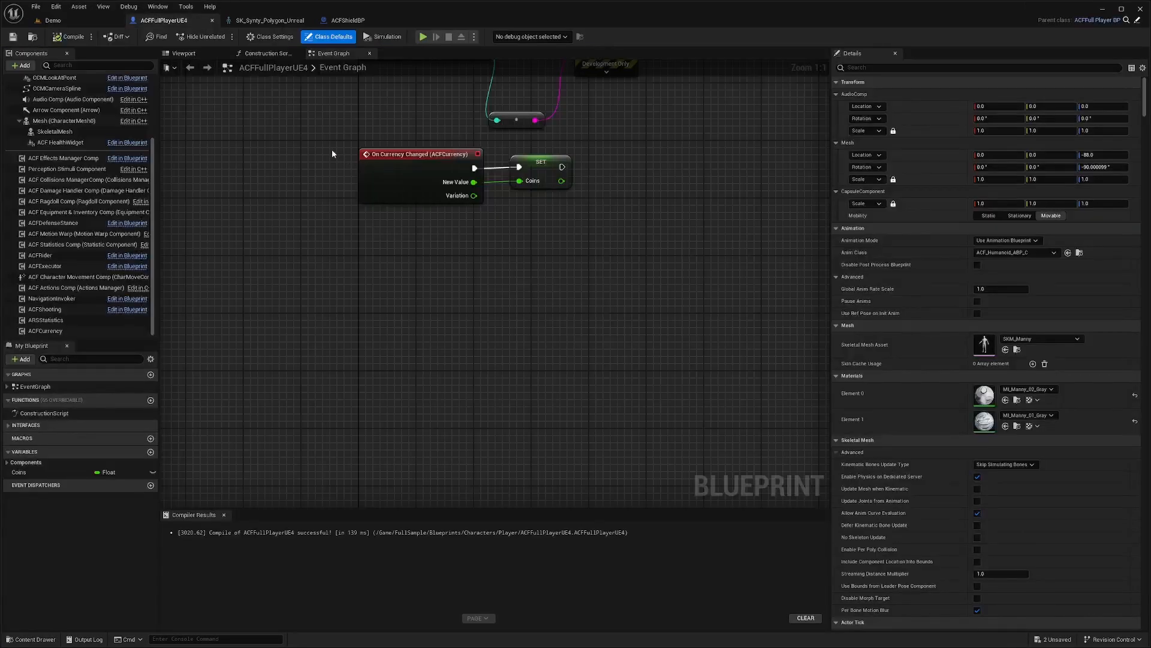
left_click(64, 120)
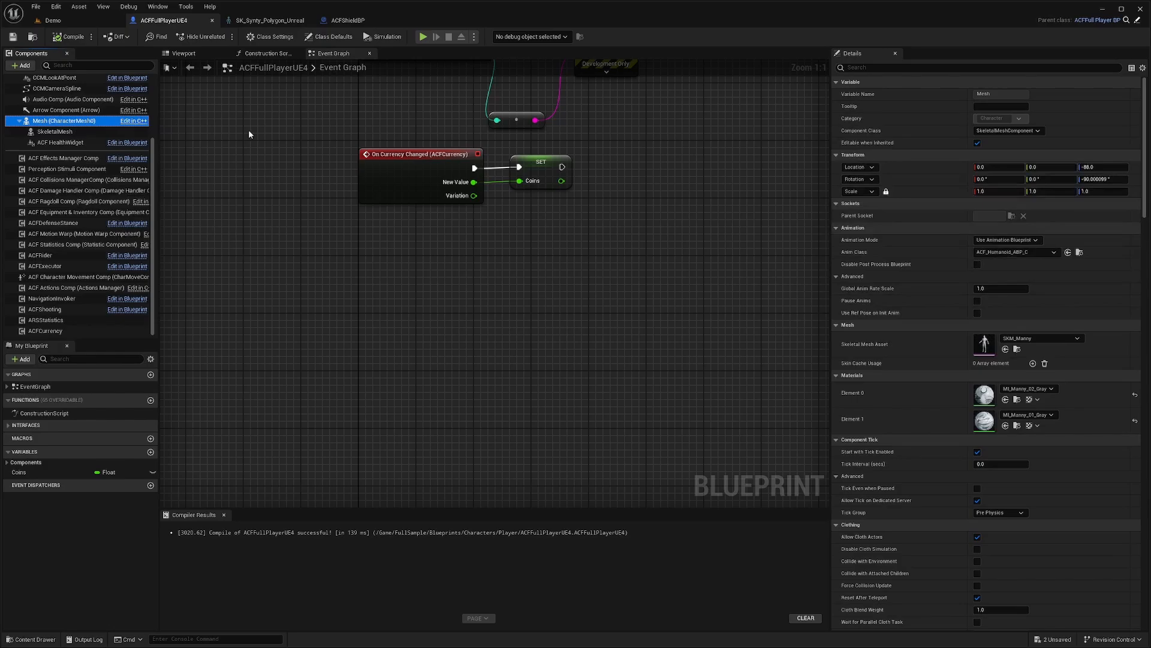
Step: Locate the Synty skeletal mesh asset and open its SK_Synty_Polygon_Unreal skeleton
left_click(54, 132)
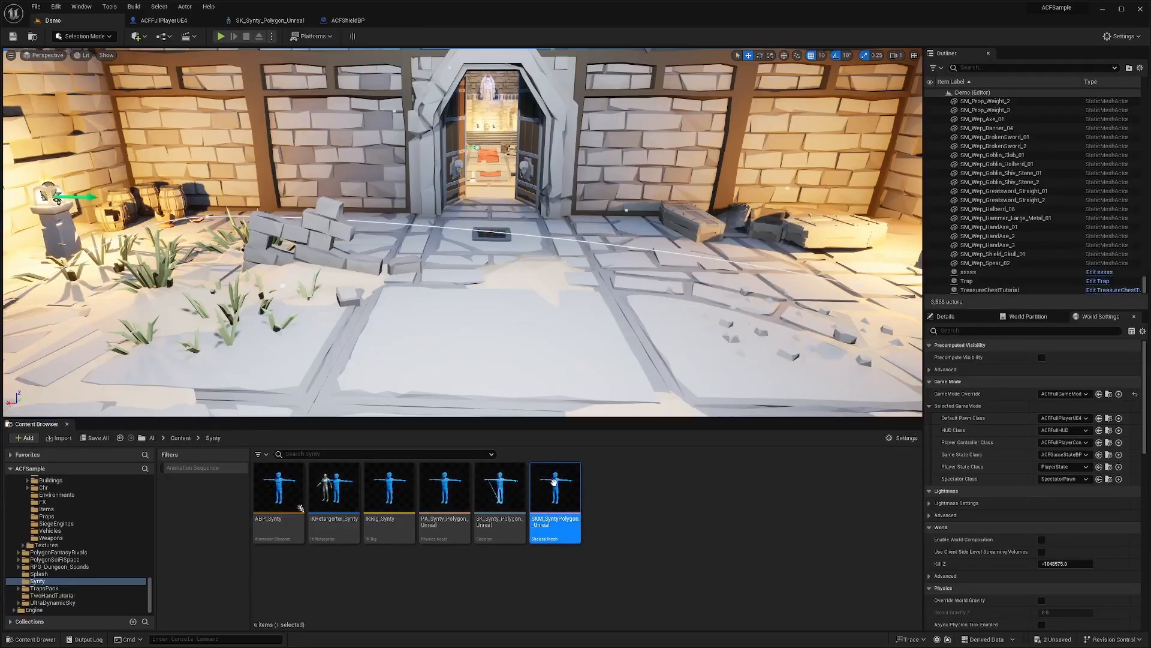
right_click(556, 488)
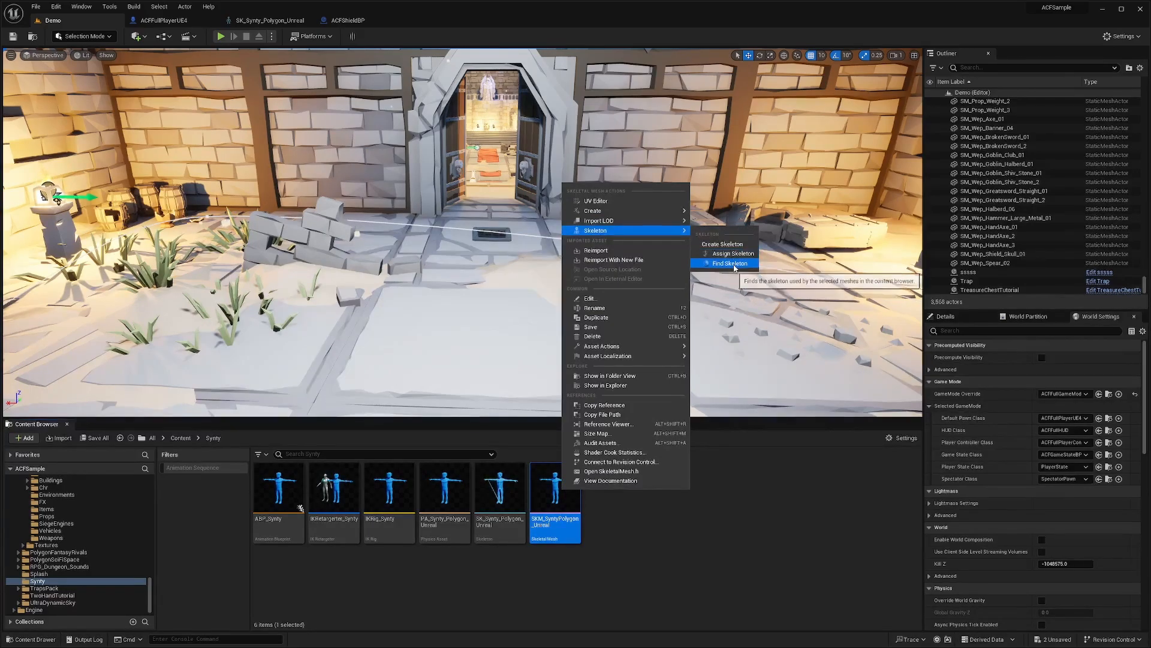
left_click(729, 263)
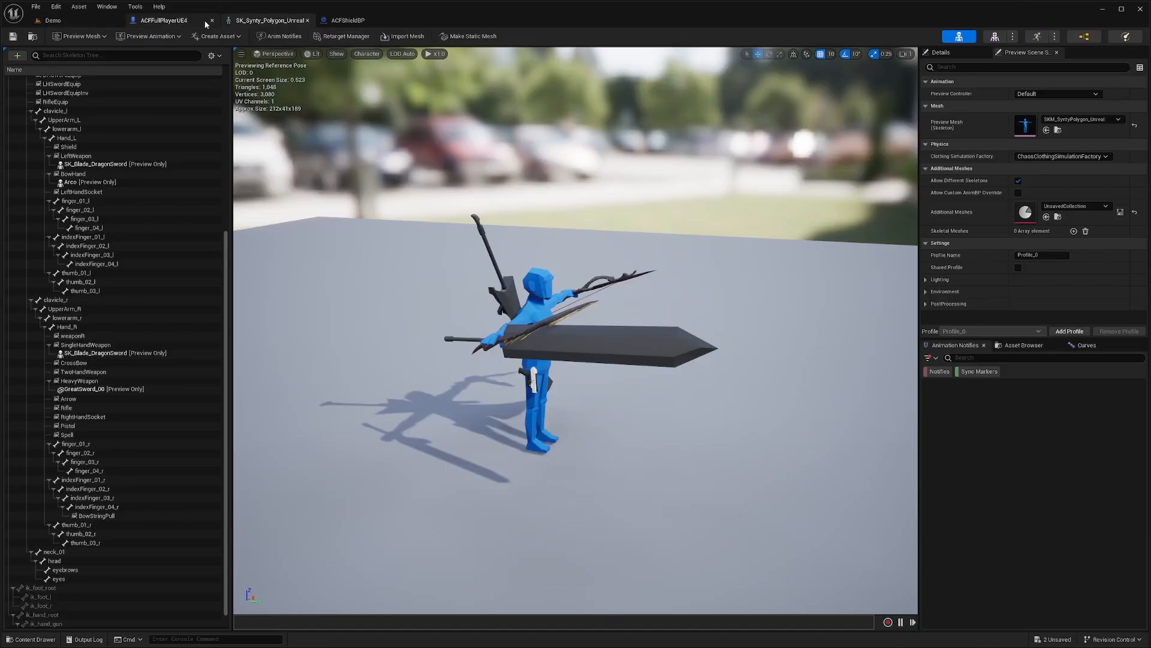
Step: Remove all attached preview assets, then filter the bone tree by 'shield' and select ShieldEquip
right_click(74, 169)
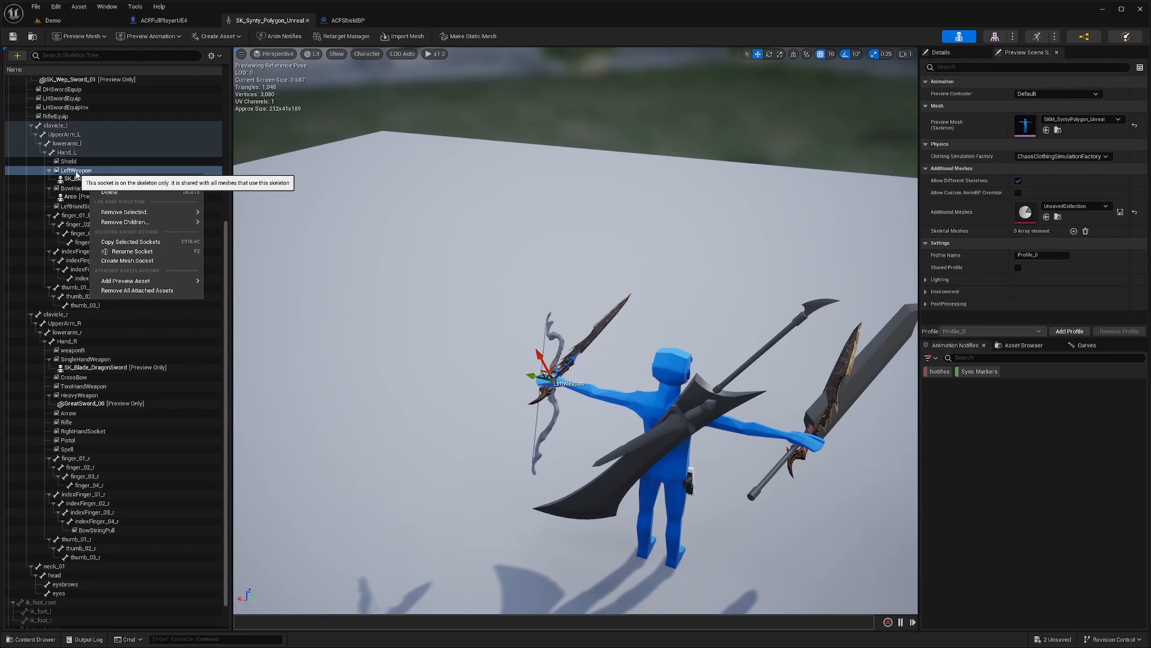
left_click(137, 291)
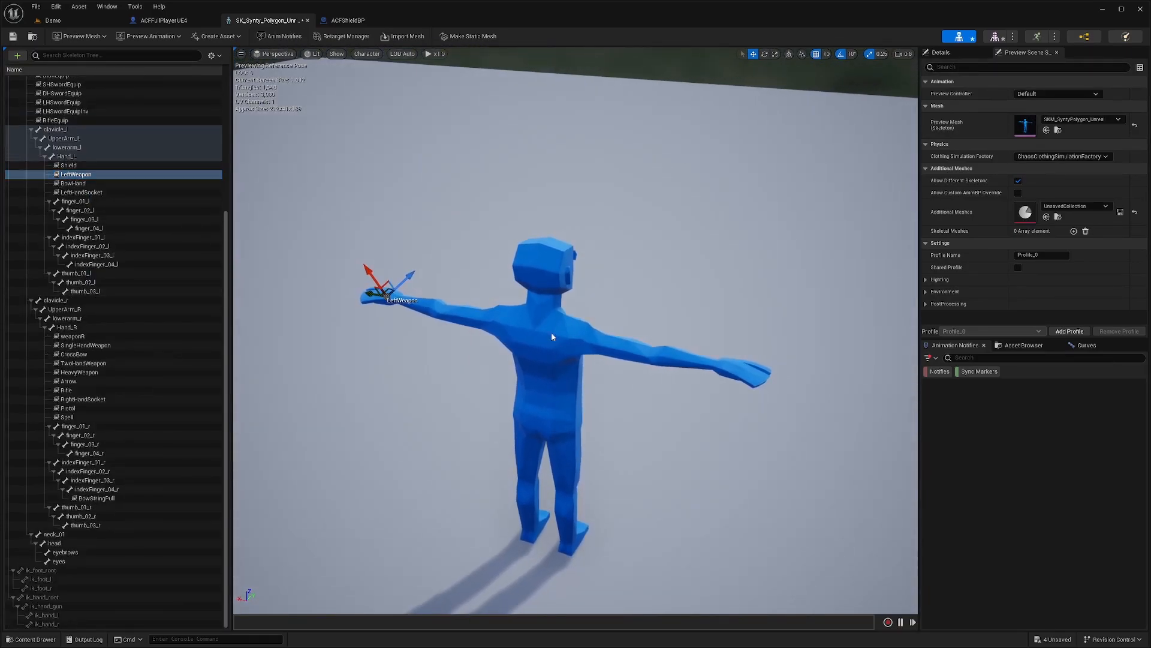
type("shield")
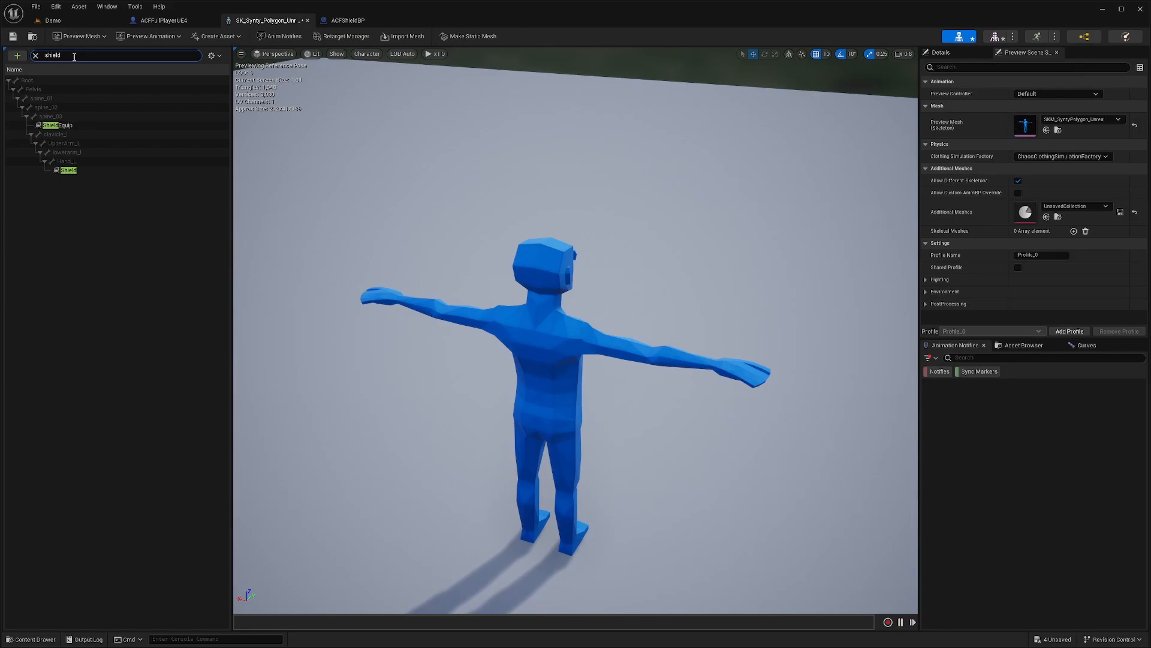
left_click(55, 124)
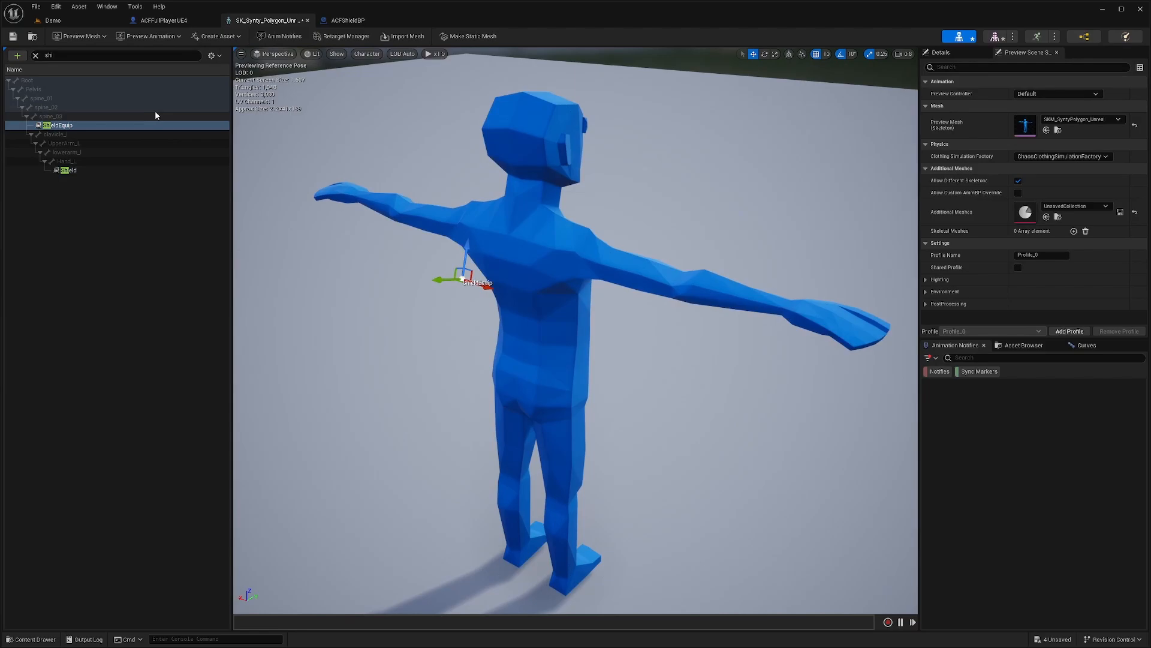
Step: Attach SM_Wep_Shield_01 as preview on ShieldEquip and SM_Wep_Shield_02 on the hand Shield socket
right_click(58, 124)
type("shield")
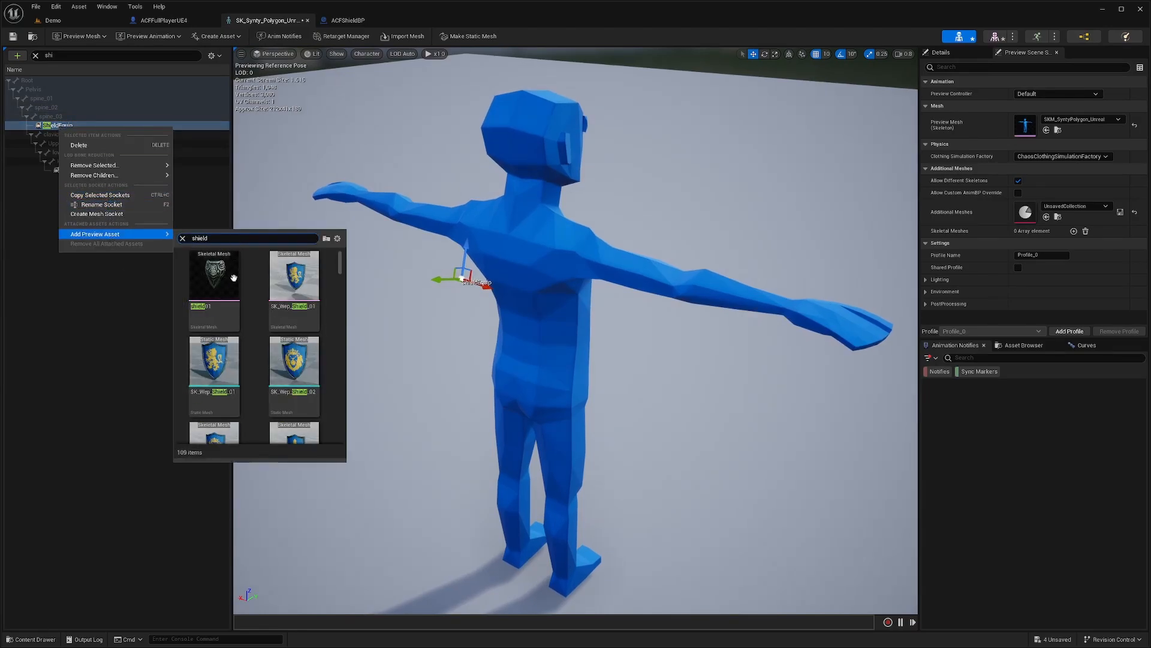
scroll("down", 3)
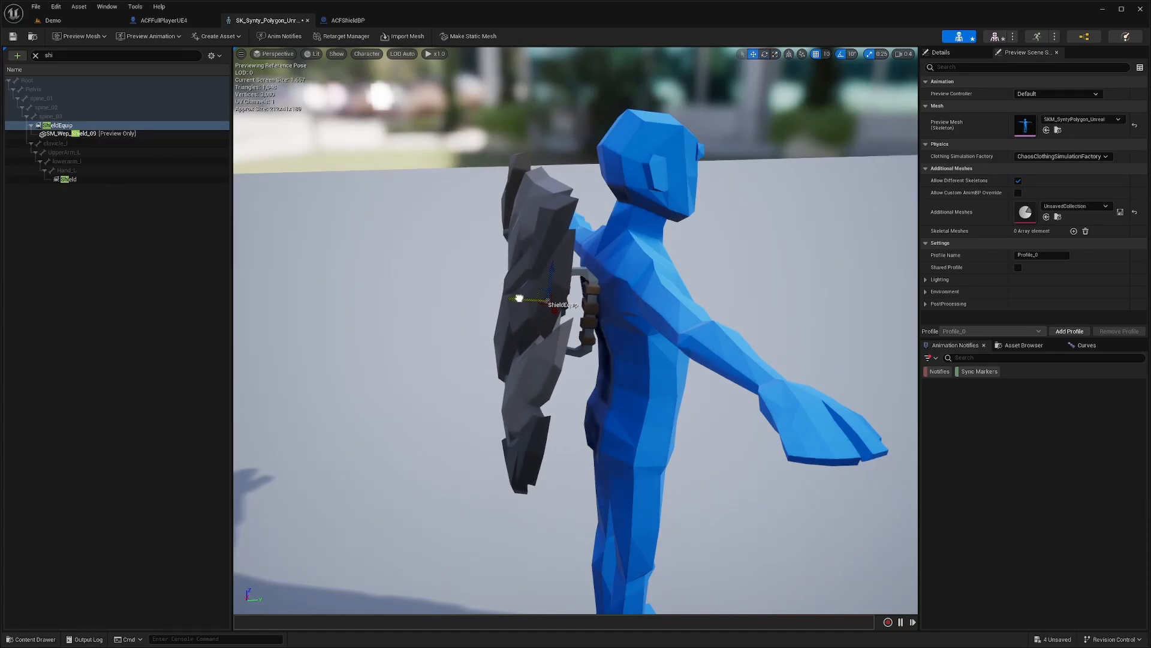
right_click(67, 179)
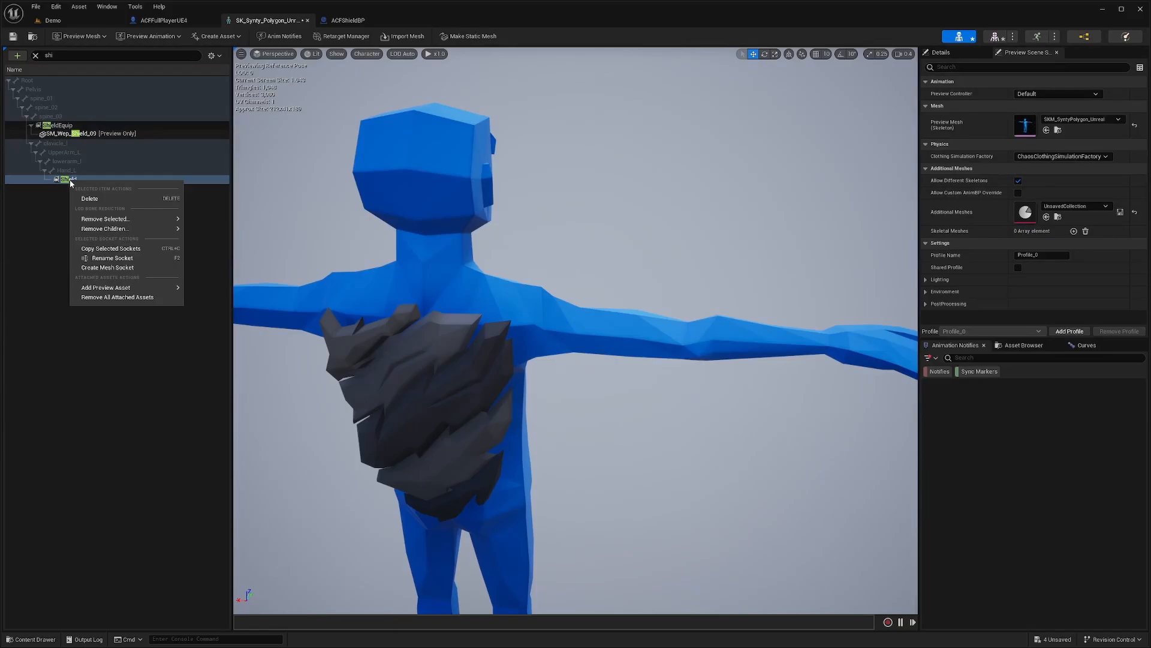
left_click(106, 287)
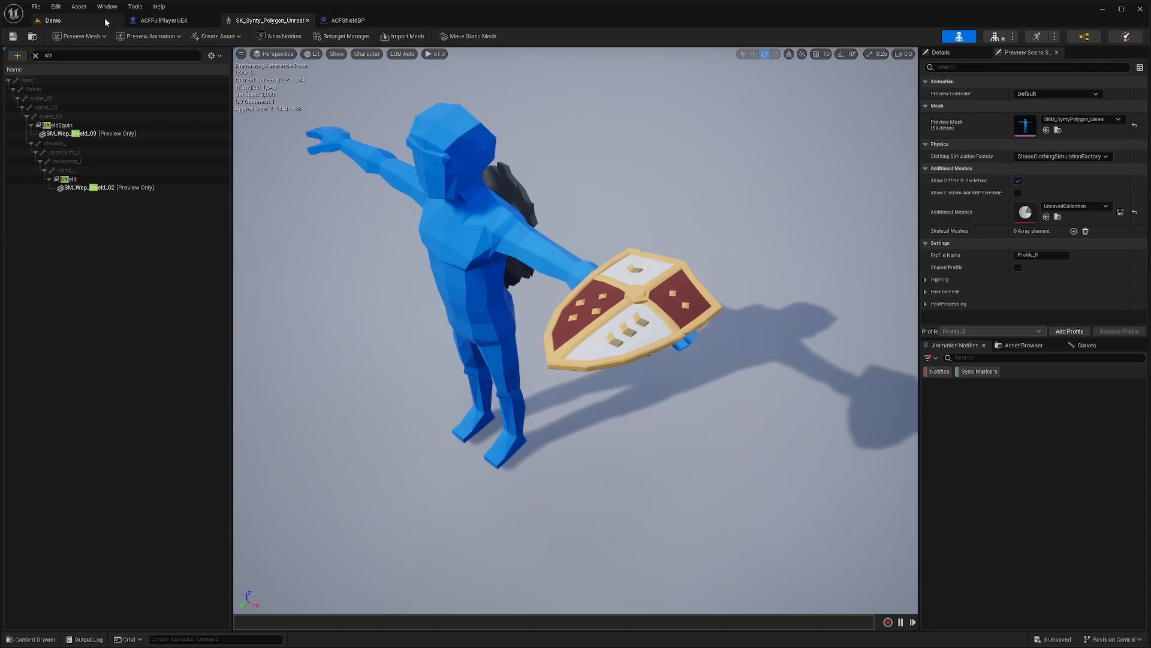
Step: Duplicate ACFShieldBP as ACF_Shield_2, open it and check its Skeletal Mesh Asset
left_click(345, 20)
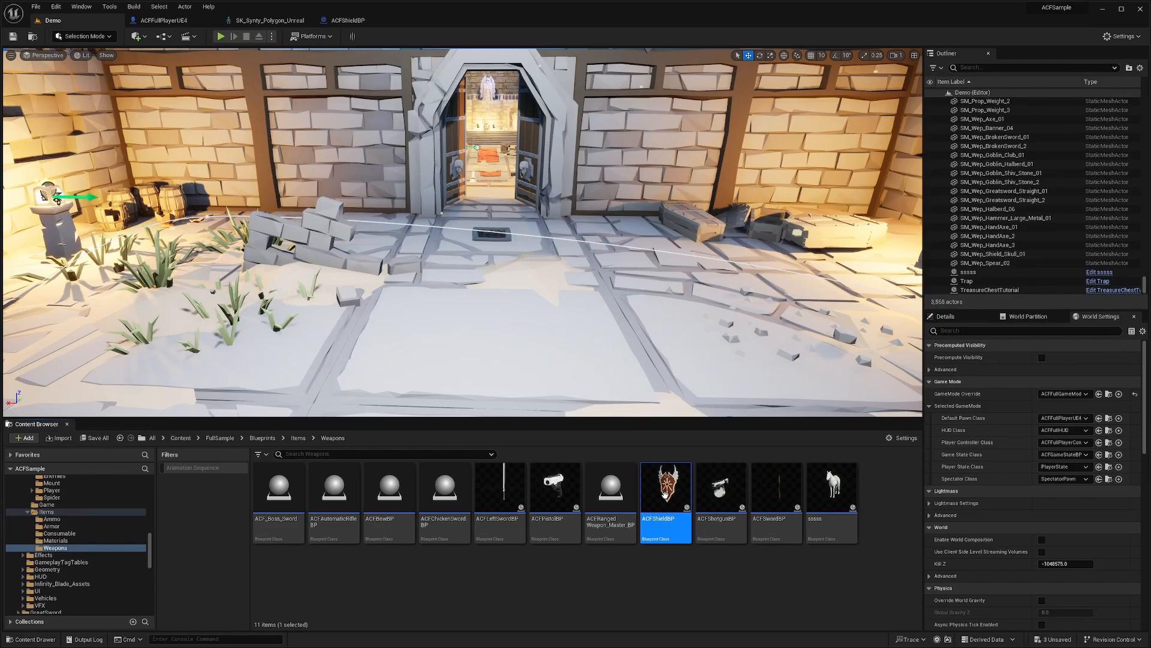
right_click(665, 488)
type("ACF_Shield")
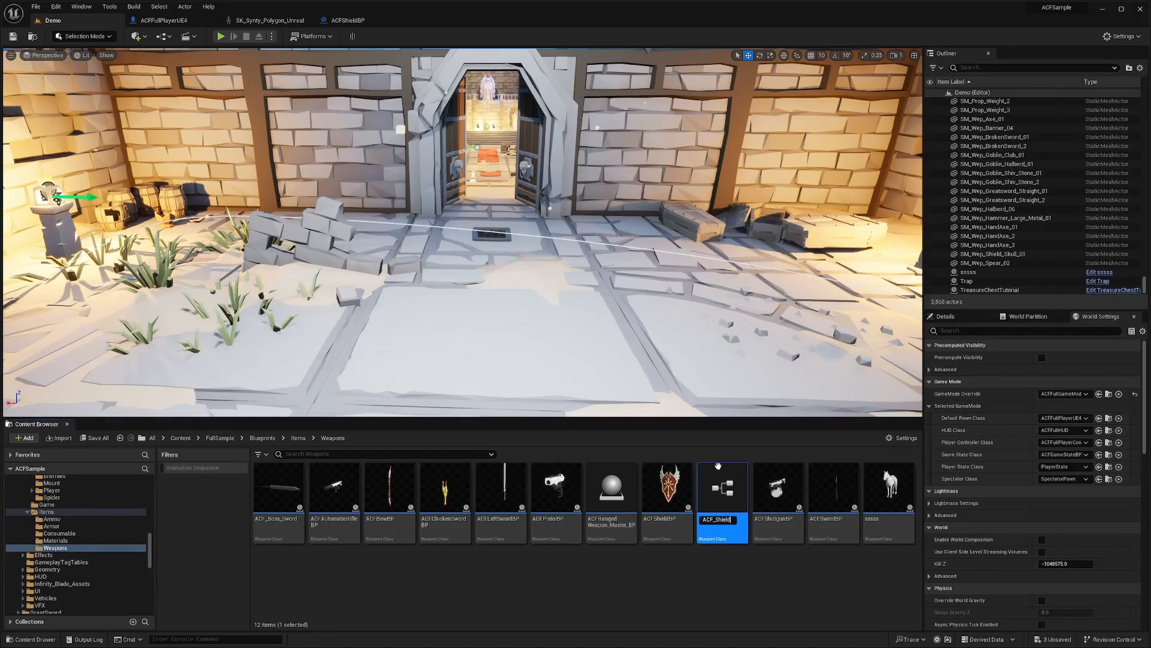
double_click(722, 487)
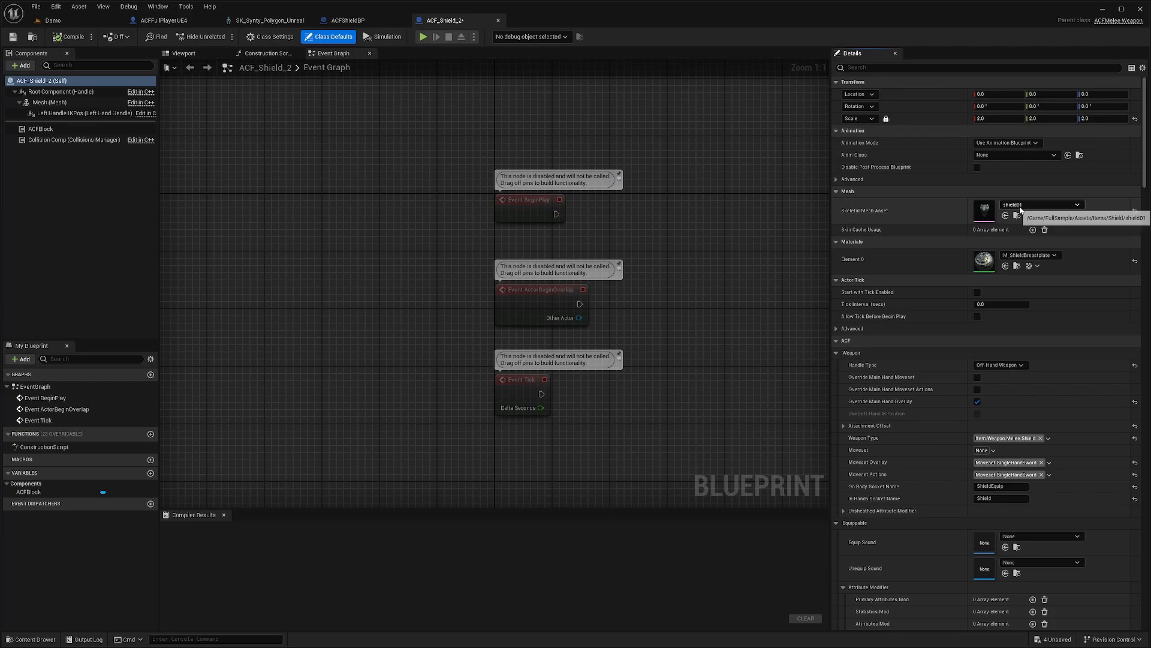
left_click(1072, 204)
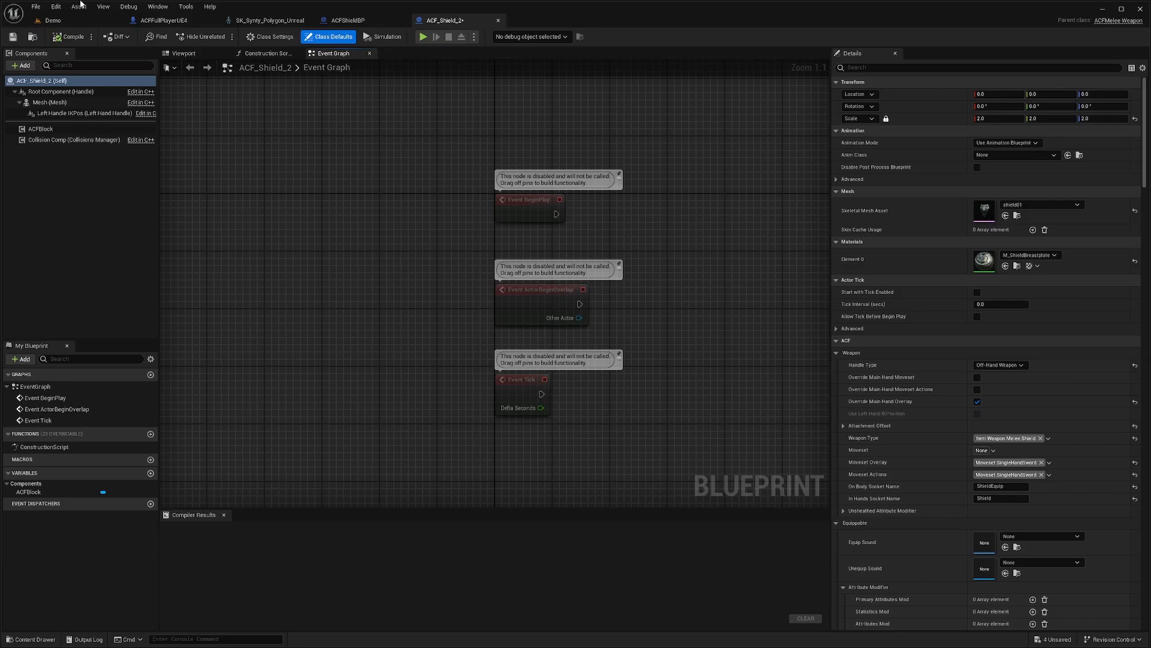
left_click(55, 7)
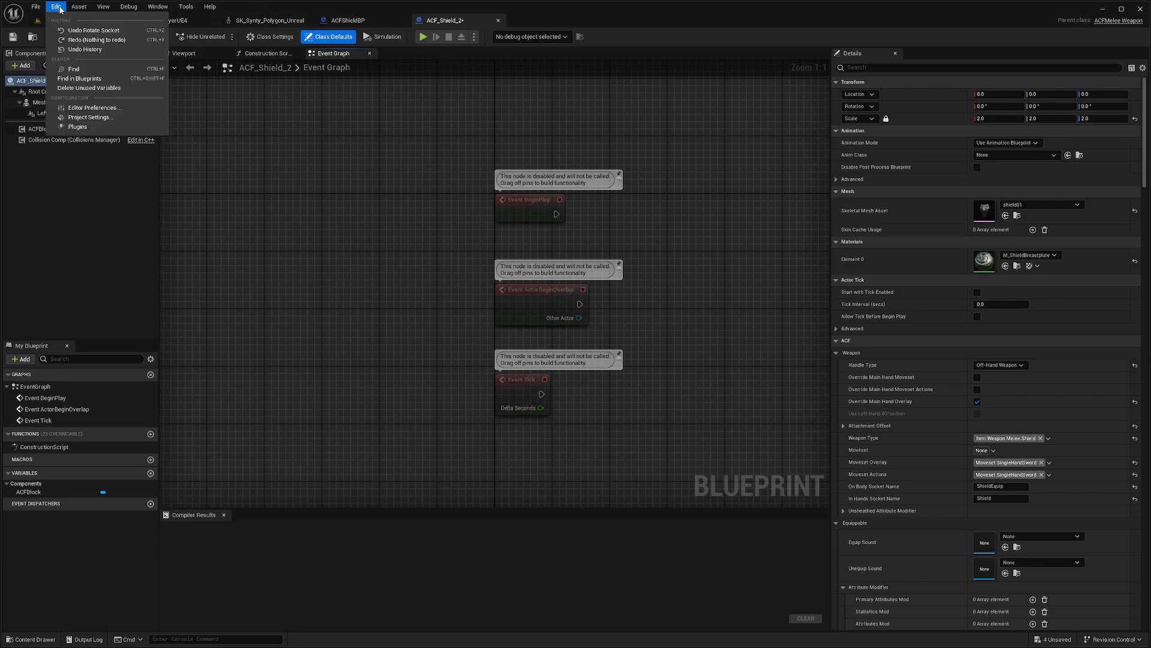
Step: Verify Skeletal Mesh Editing Tools is enabled in Plugins, then search the Content Browser for shields
left_click(77, 126)
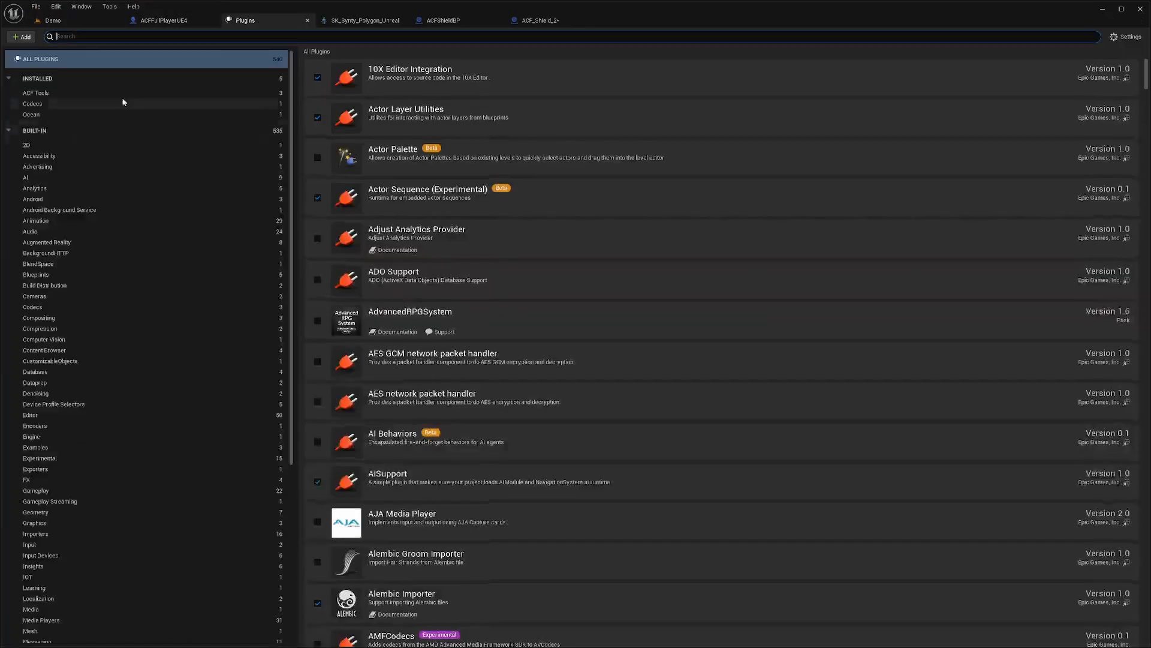
type("skeletal mesh")
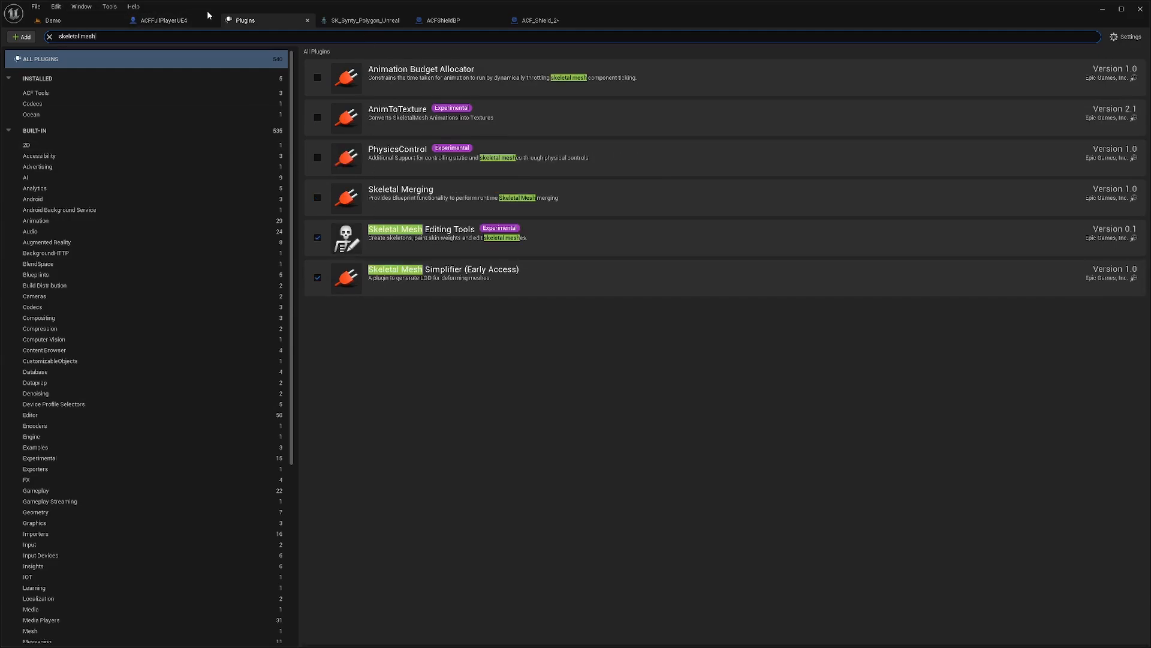
left_click(163, 20)
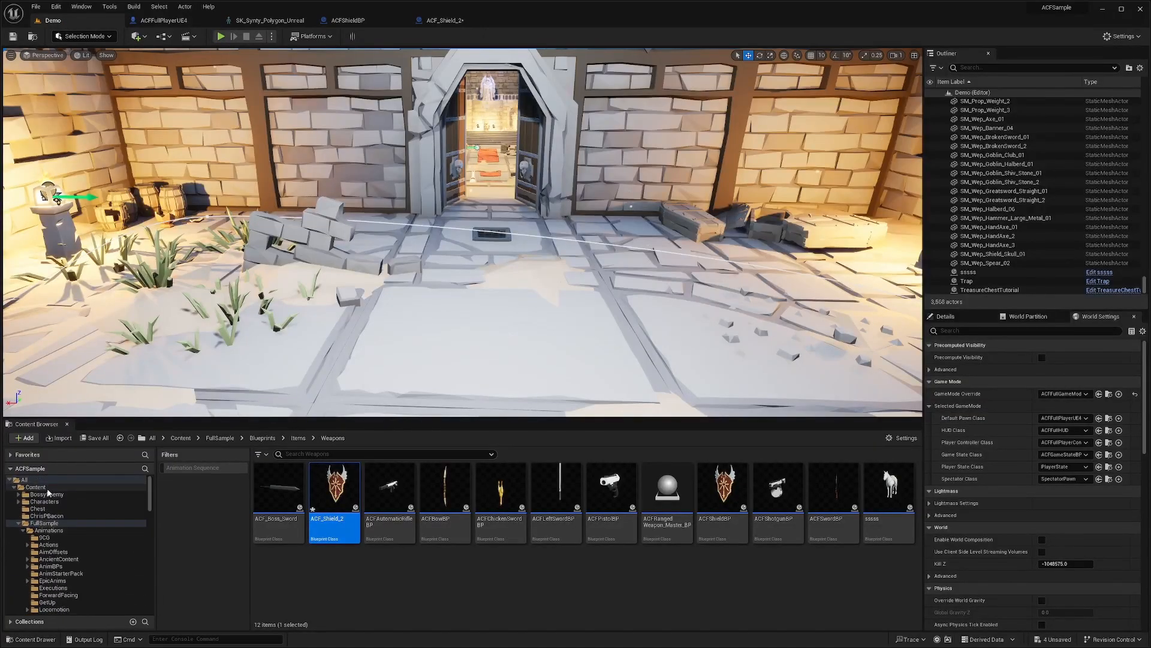
type("shield")
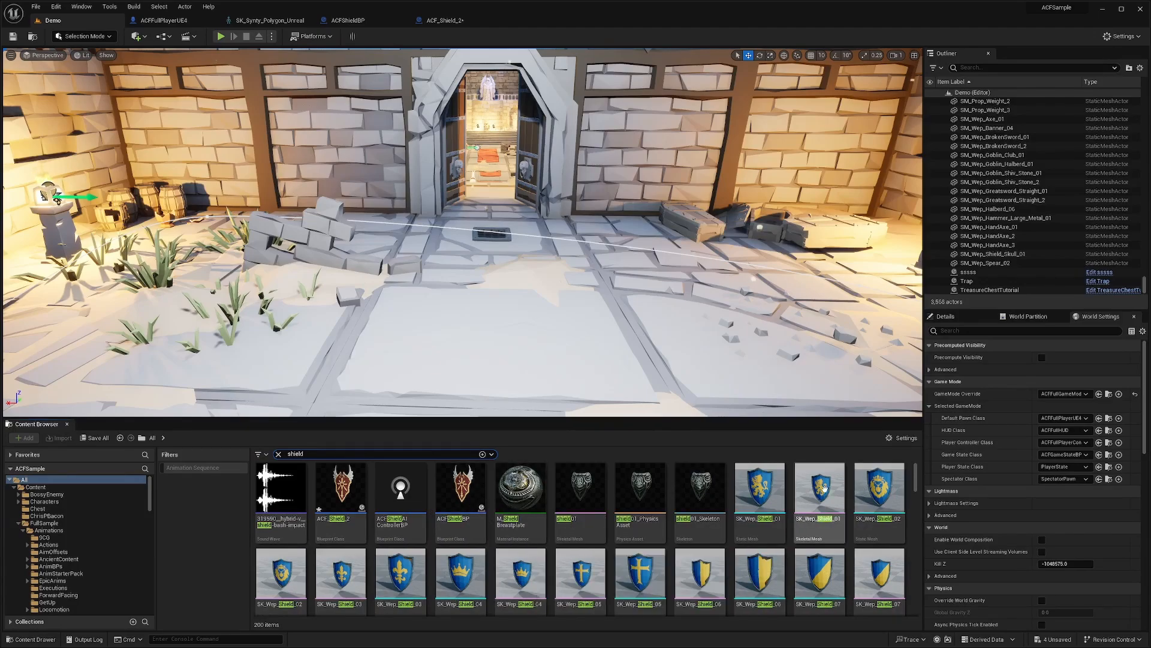
Step: Convert the SM_Wep_Shield_09 stone shield static mesh to a skeletal mesh and select the new asset
scroll("down", 3)
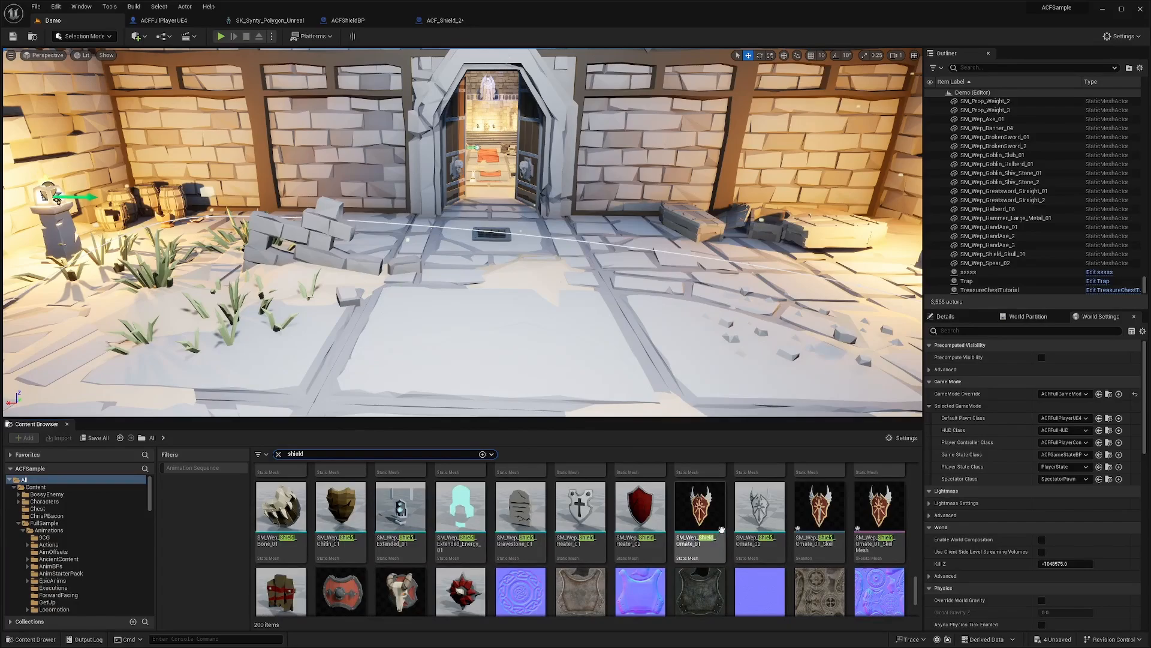
scroll("down", 3)
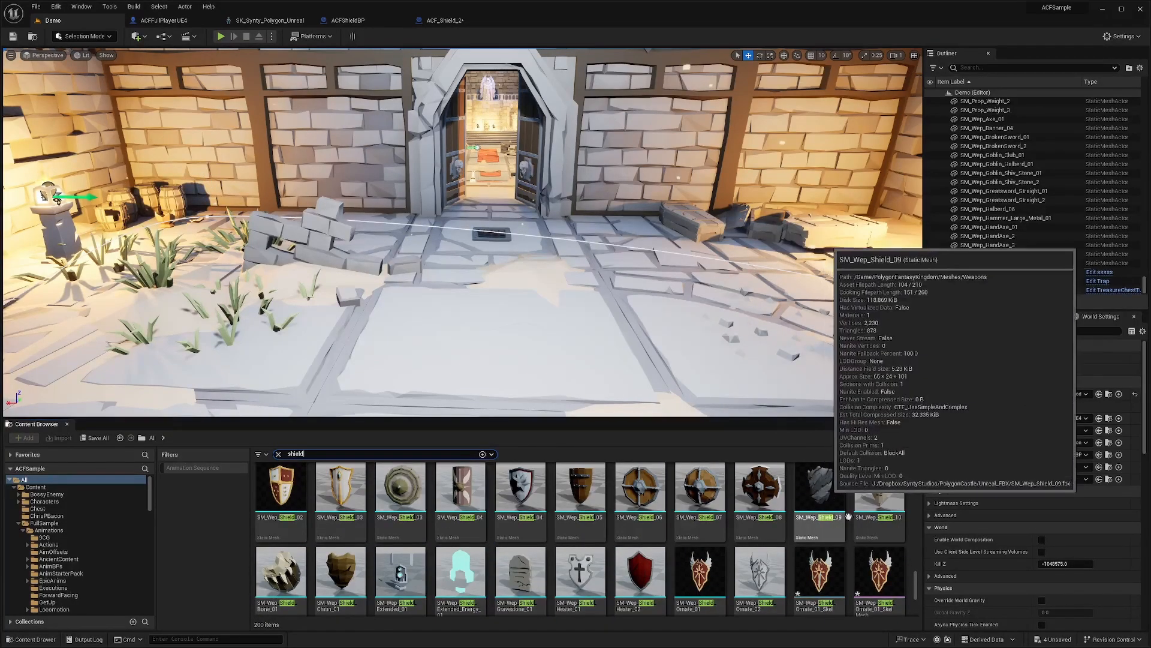
right_click(819, 488)
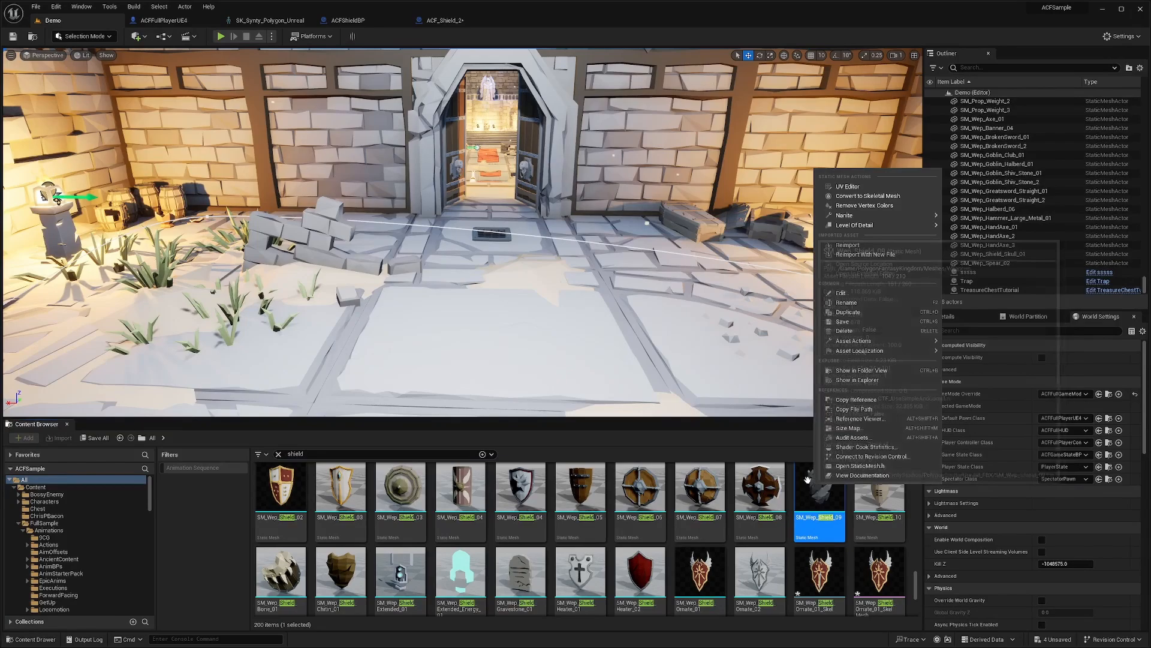
mouse_move(868, 196)
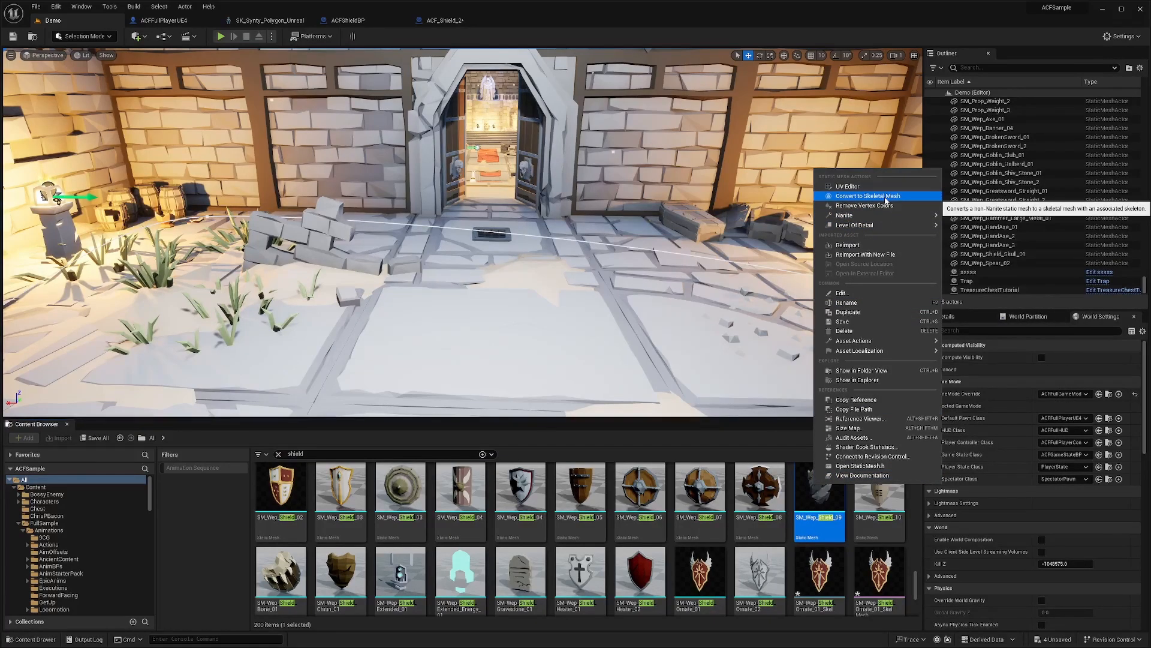
left_click(869, 196)
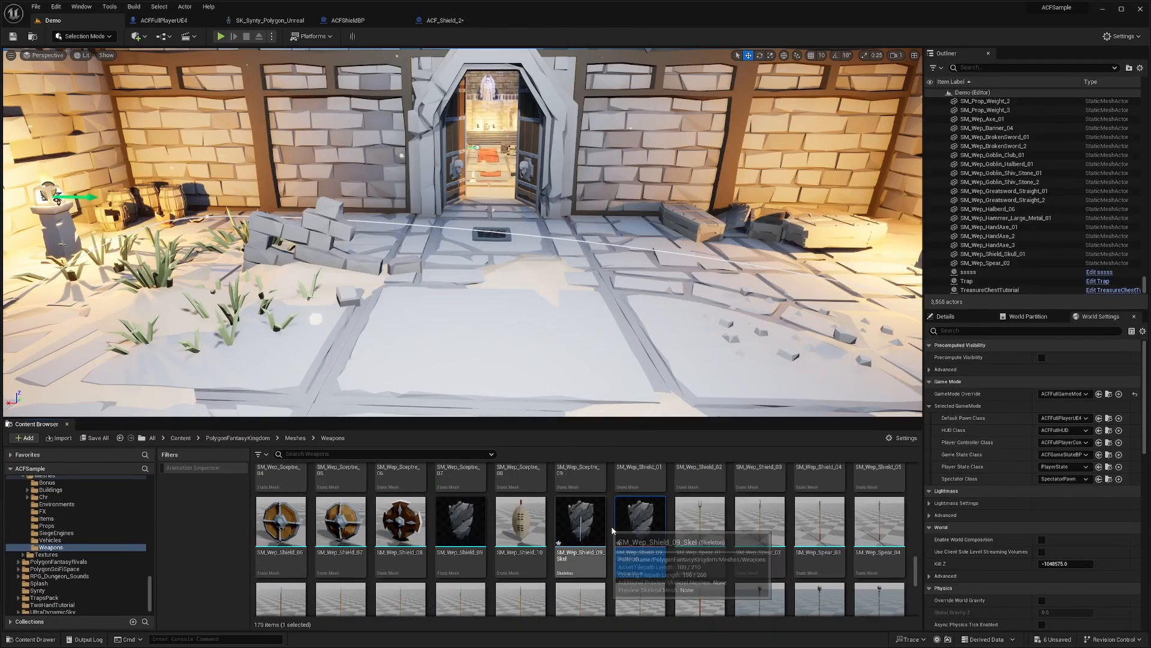
left_click(35, 7)
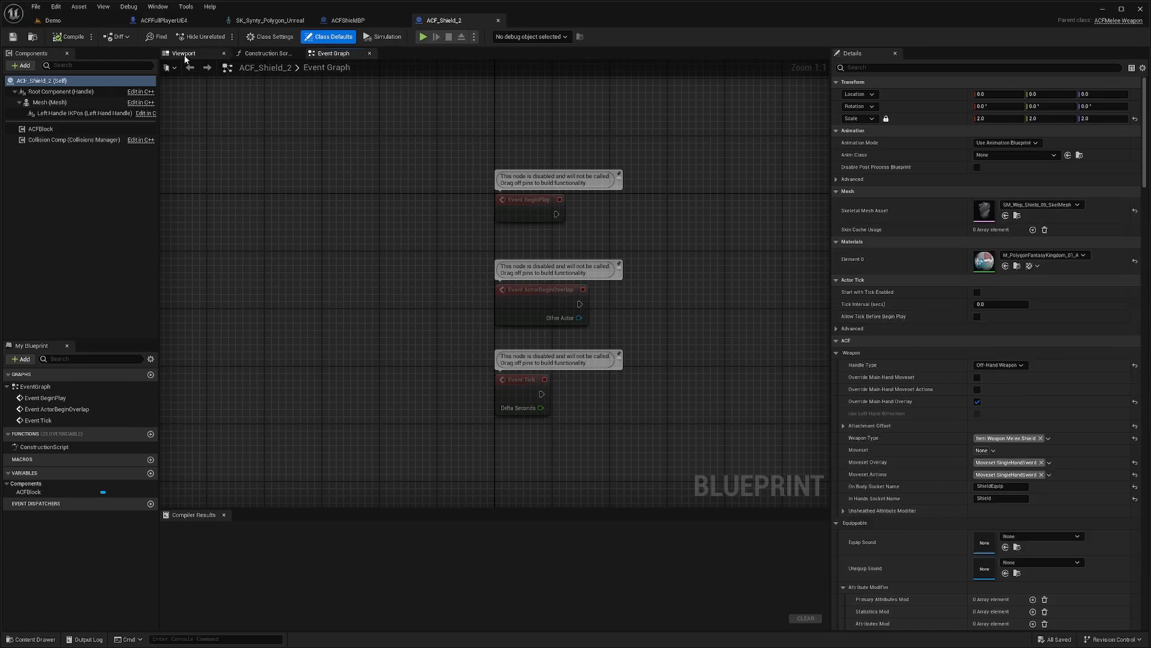
Step: Preview ACF_Shield_2's converted skeletal shield in the Viewport, then switch to ACFFullPlayerUE4
left_click(50, 102)
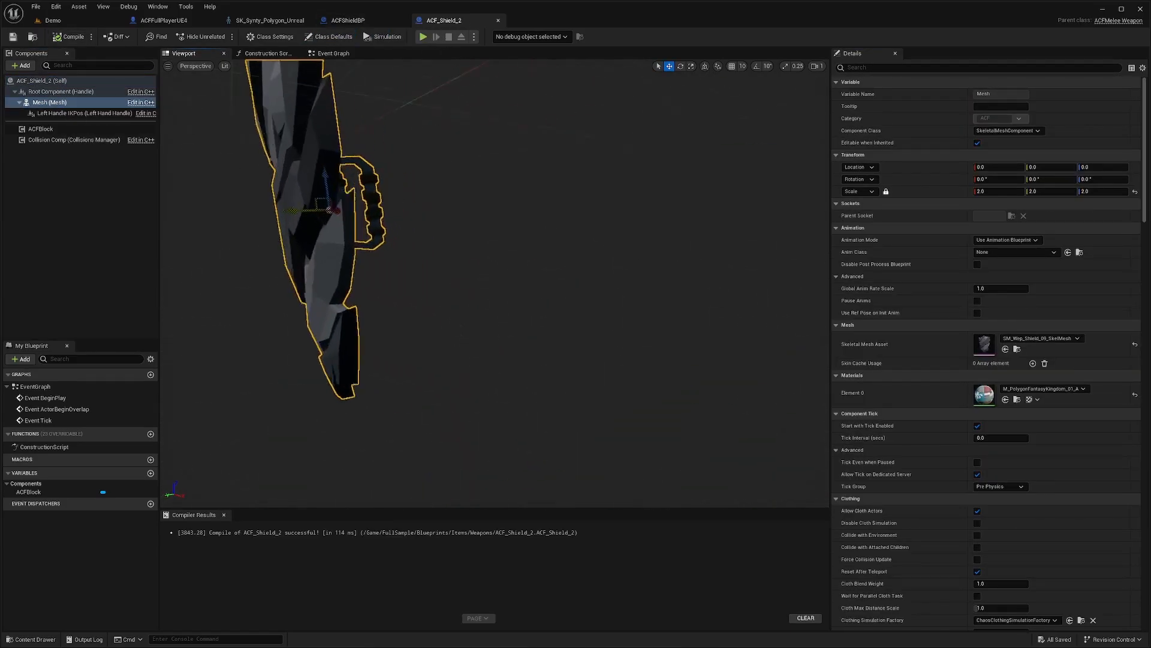
left_click(164, 20)
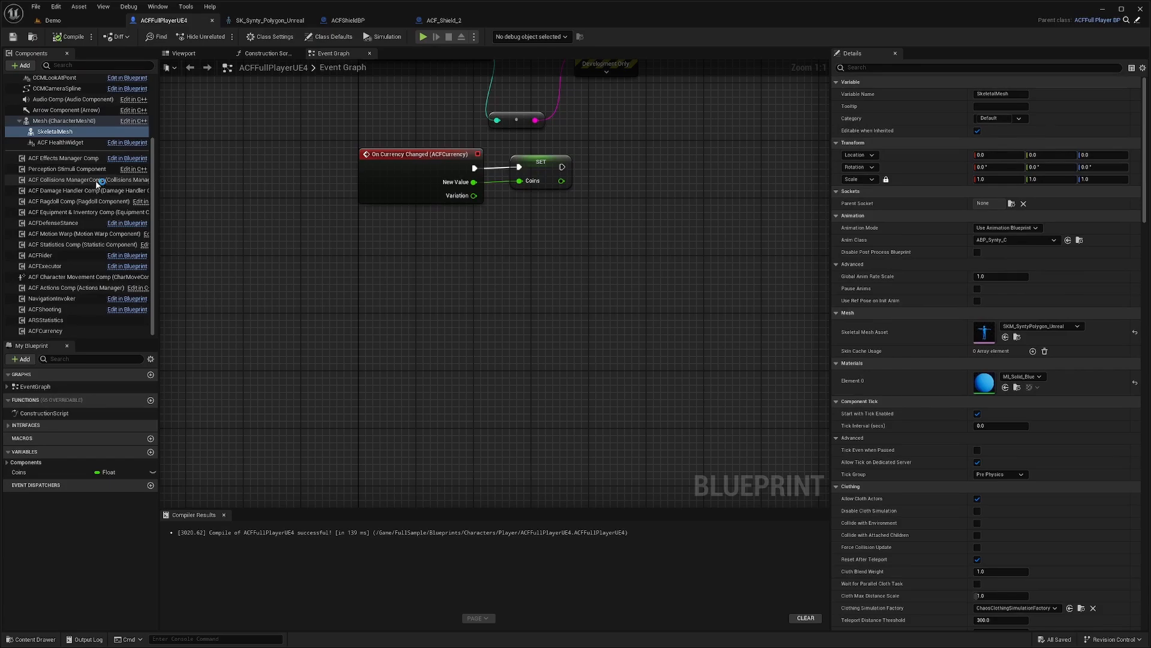
Step: Set the Equipment & Inventory component's starting Item Class to ACF_Shield_2
left_click(73, 212)
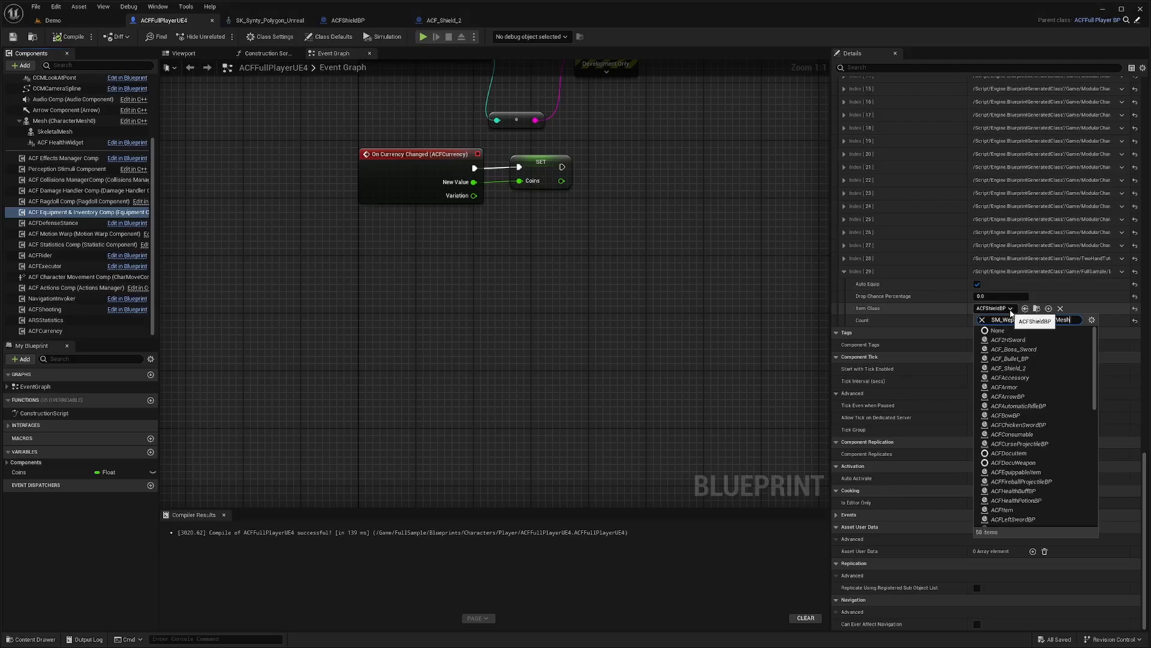
left_click(1009, 368)
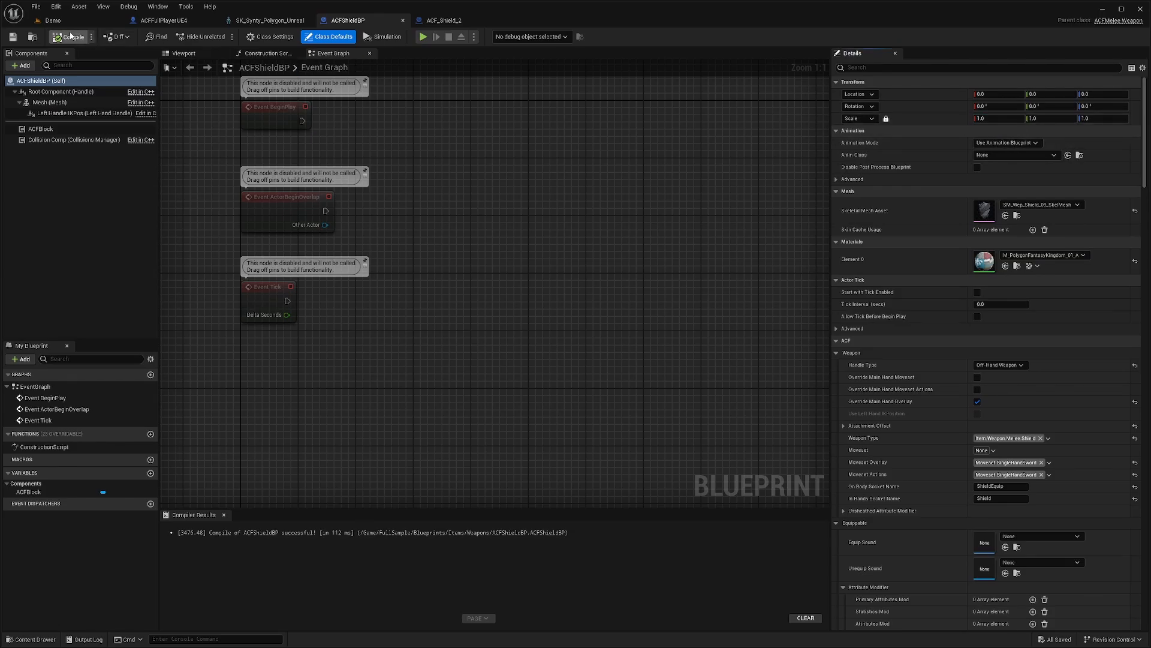
Step: Try a locked uniform mesh scale of 5.0 on ACF_Shield_2, then settle on 1.0
left_click(440, 21)
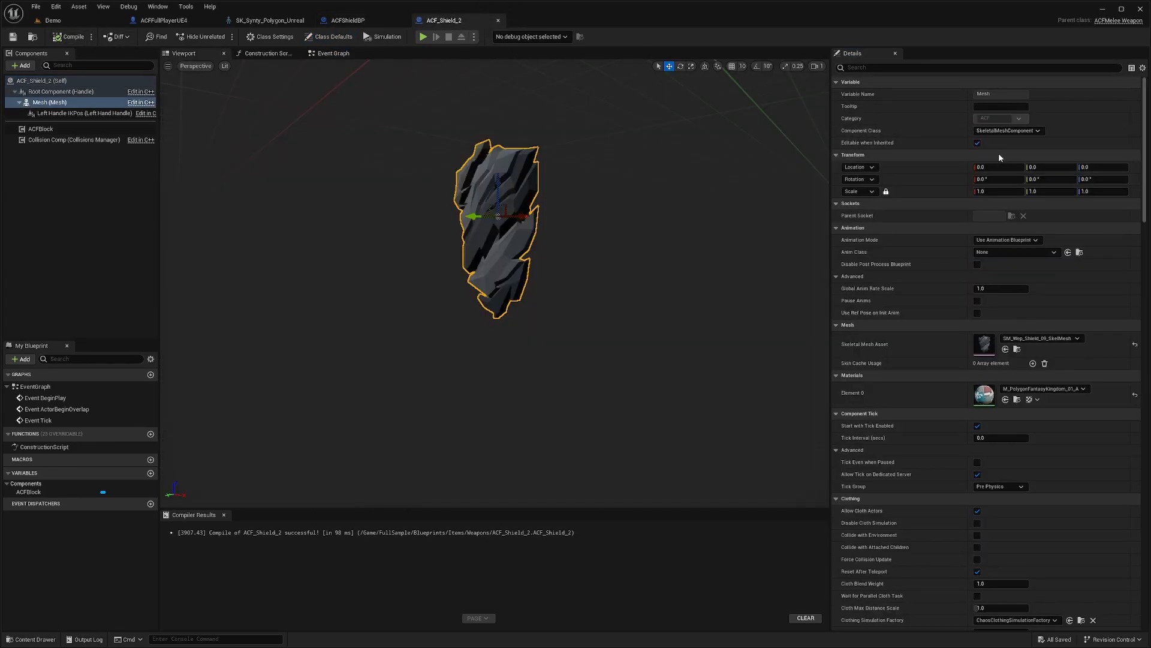
mouse_move(885, 191)
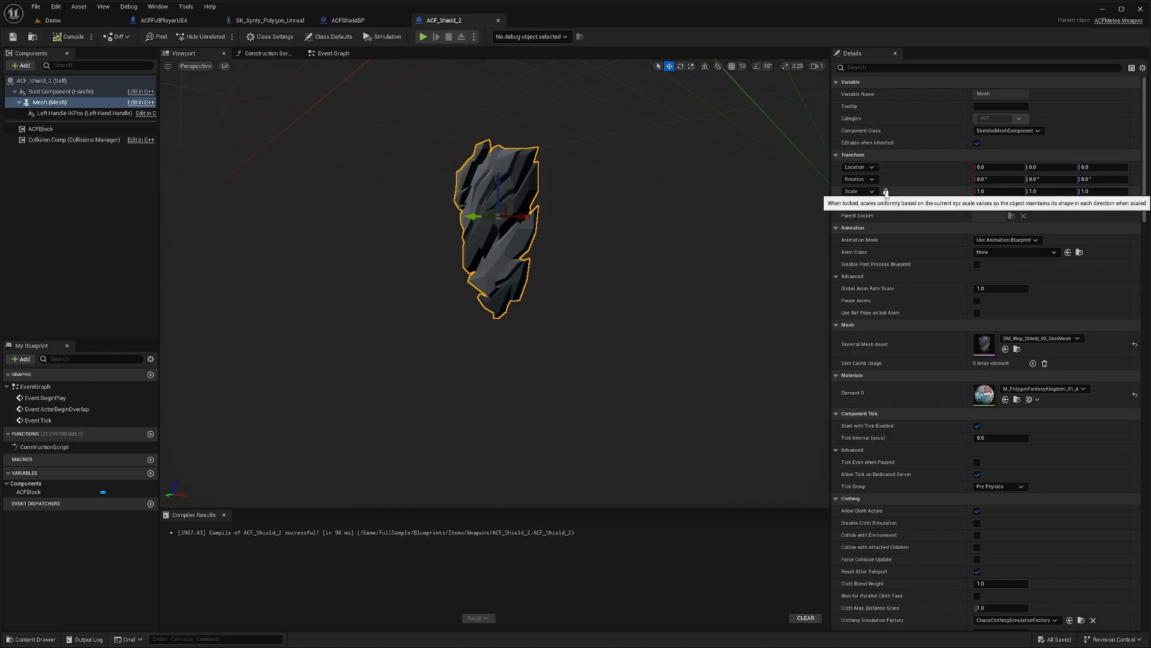
left_click(999, 191)
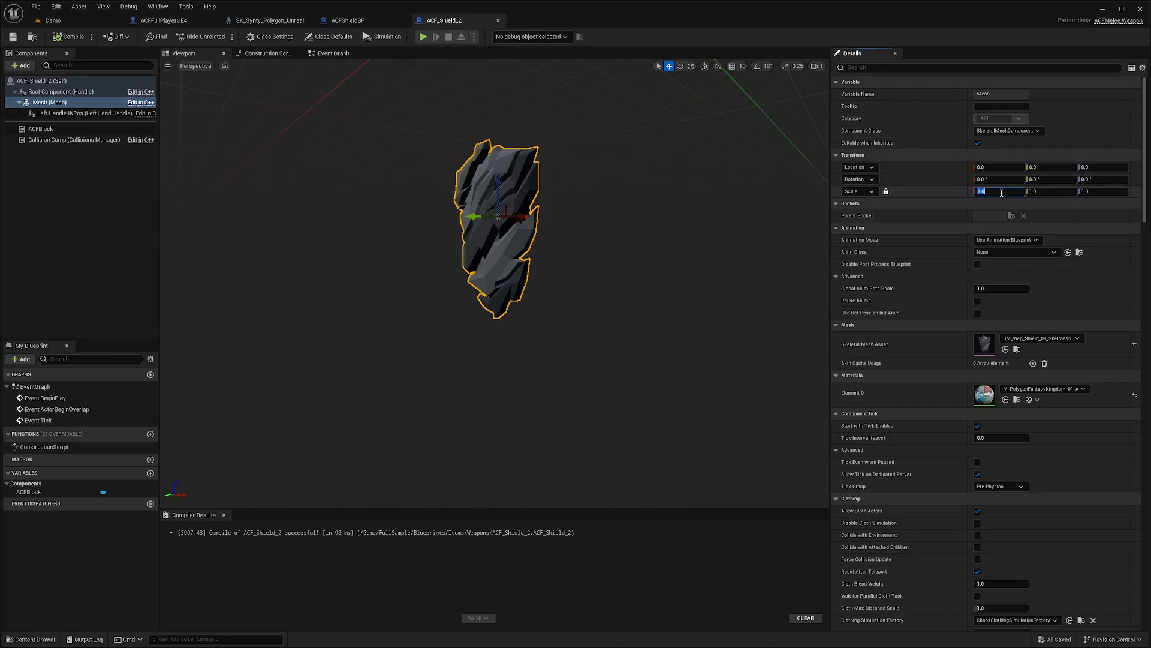
type("5.0")
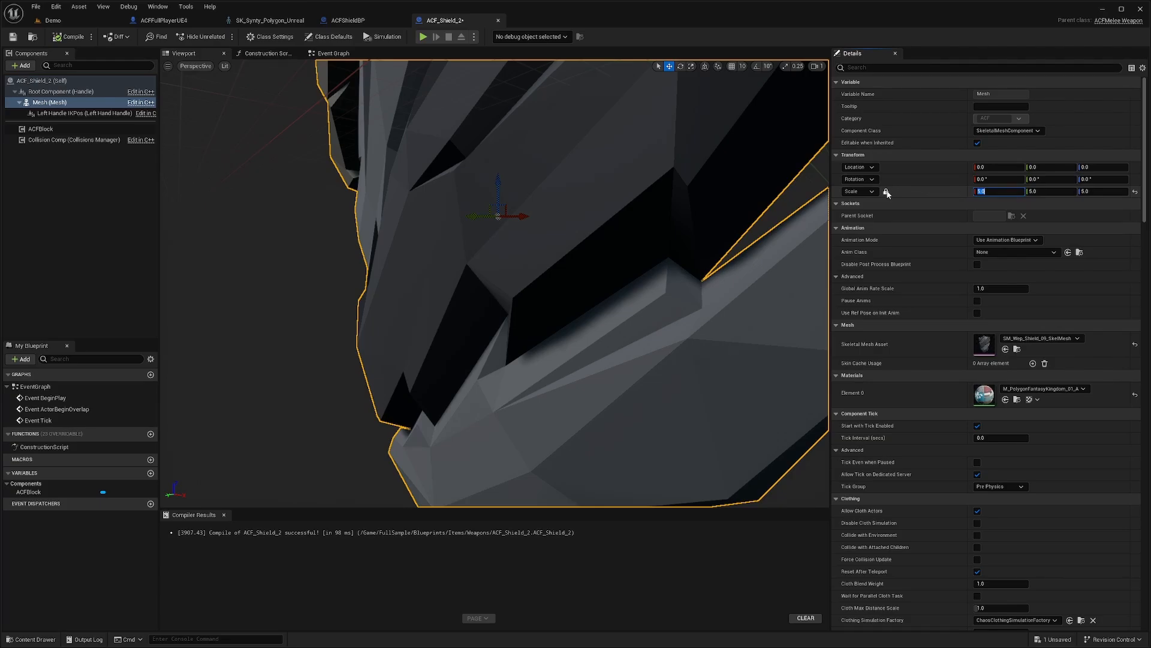
type("1.0")
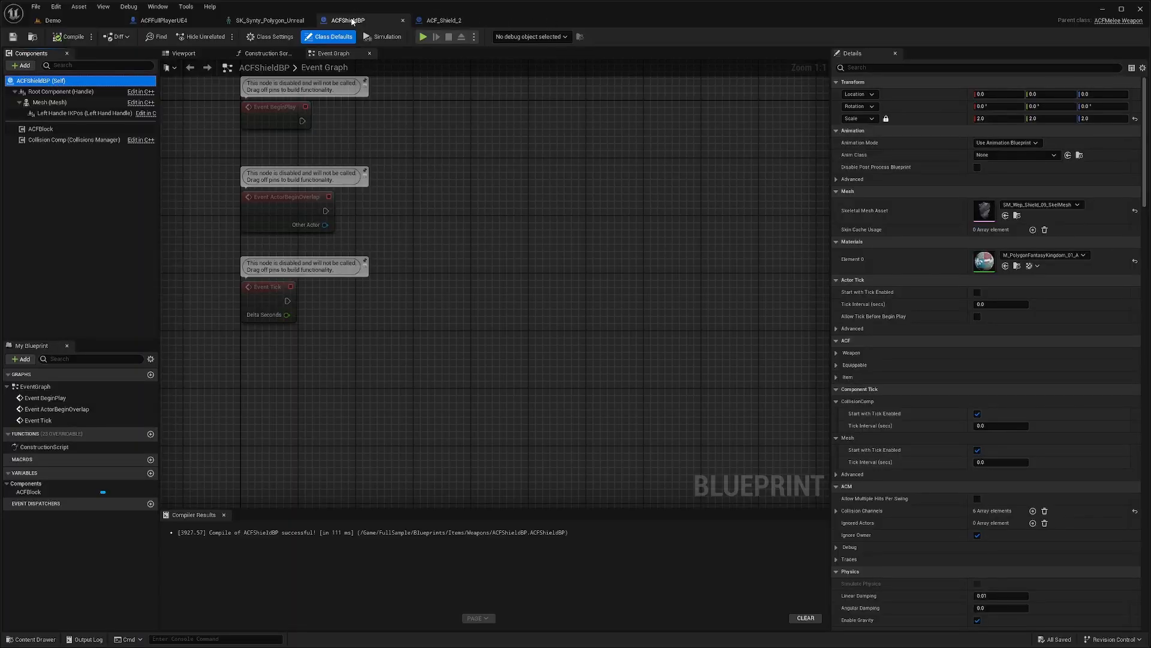
Step: Select ACF_Shield_2's ACFBlock component showing +85 defense, front-only blocking and four damage types
left_click(441, 20)
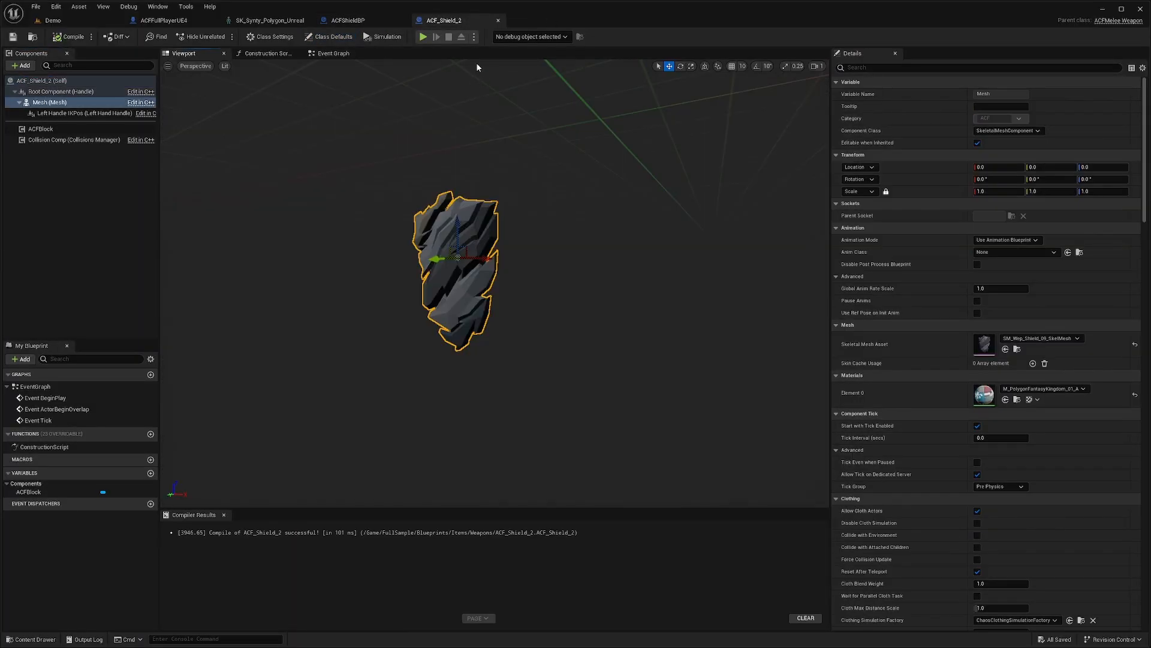
left_click(41, 129)
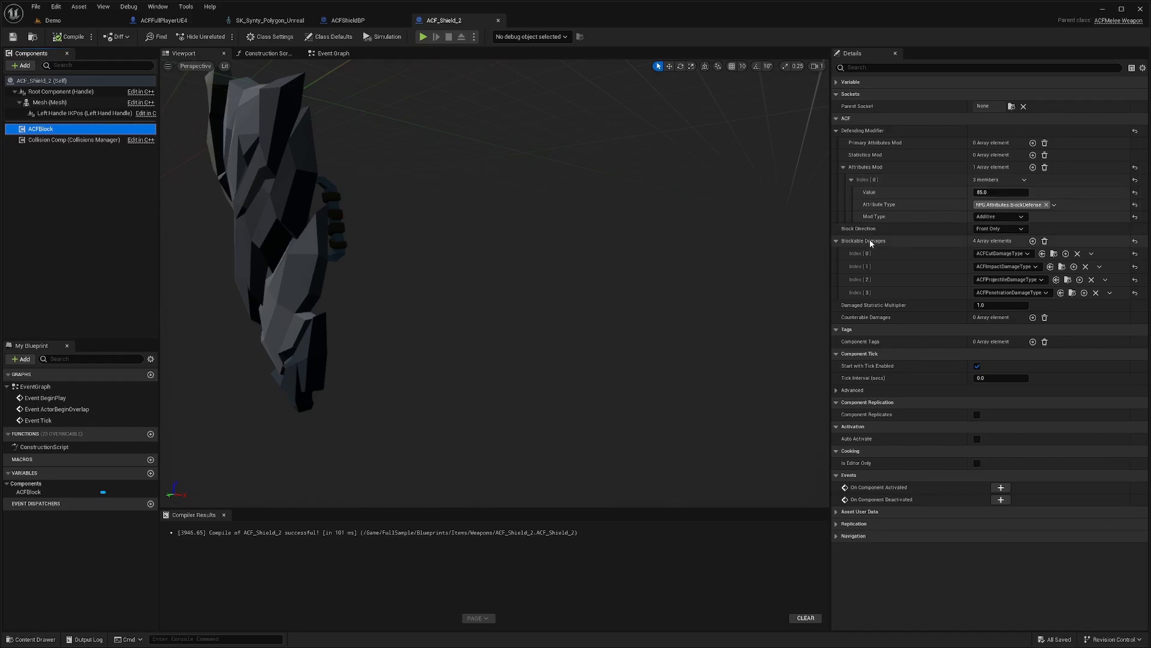
mouse_move(864, 240)
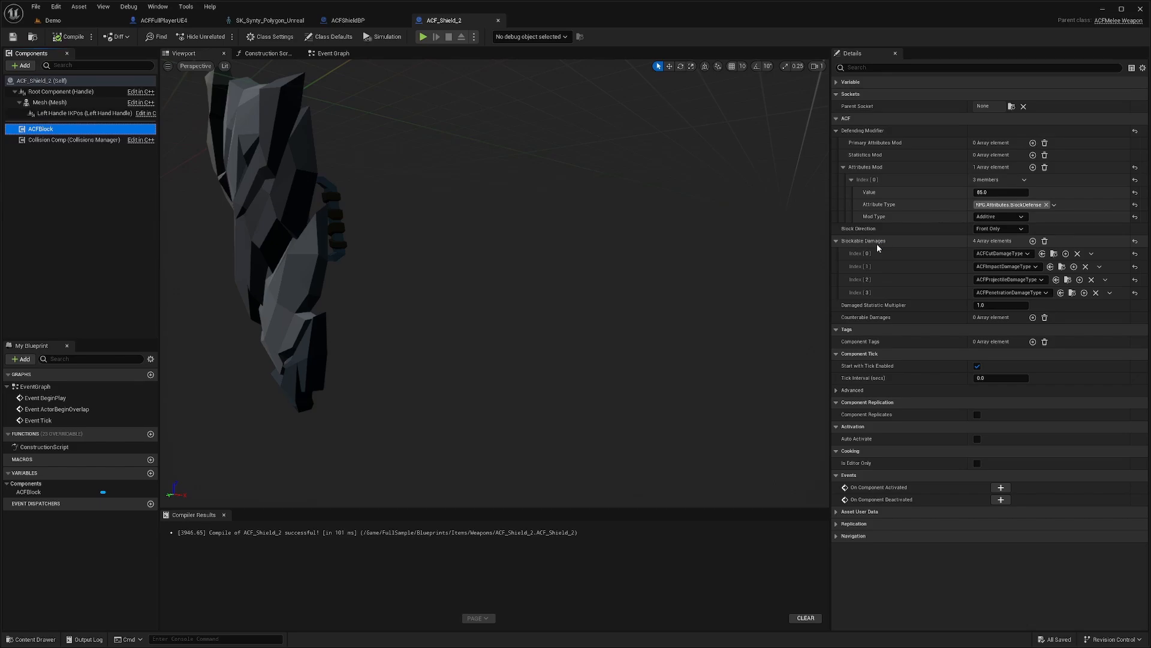
left_click_drag(294, 221, 499, 242)
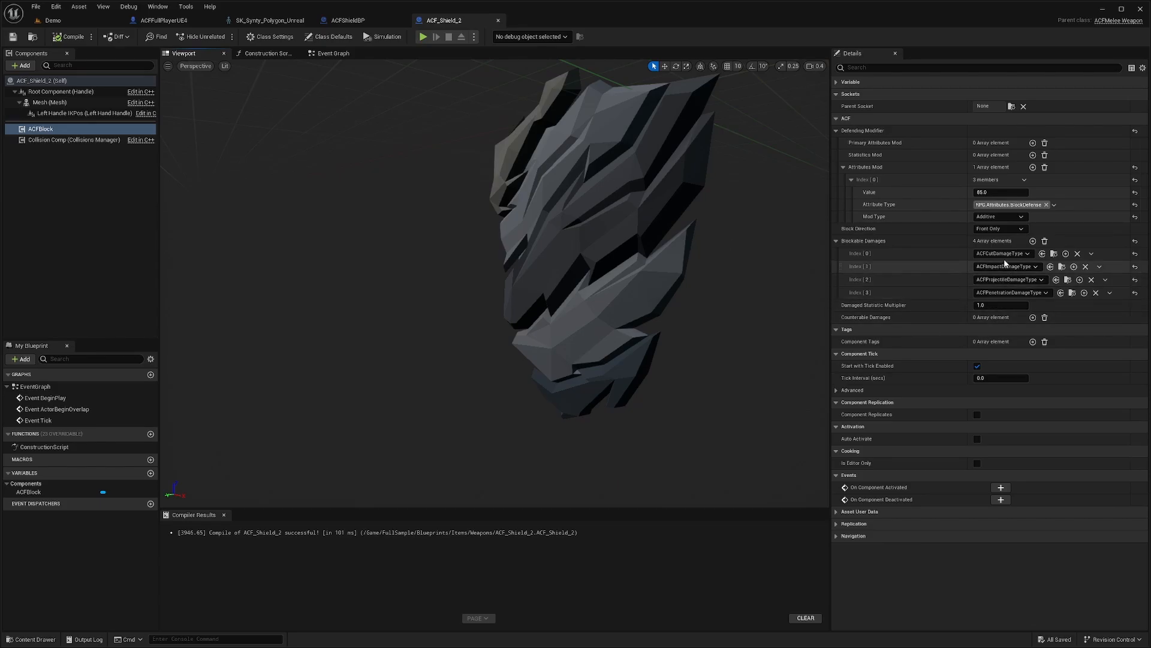
left_click(1002, 254)
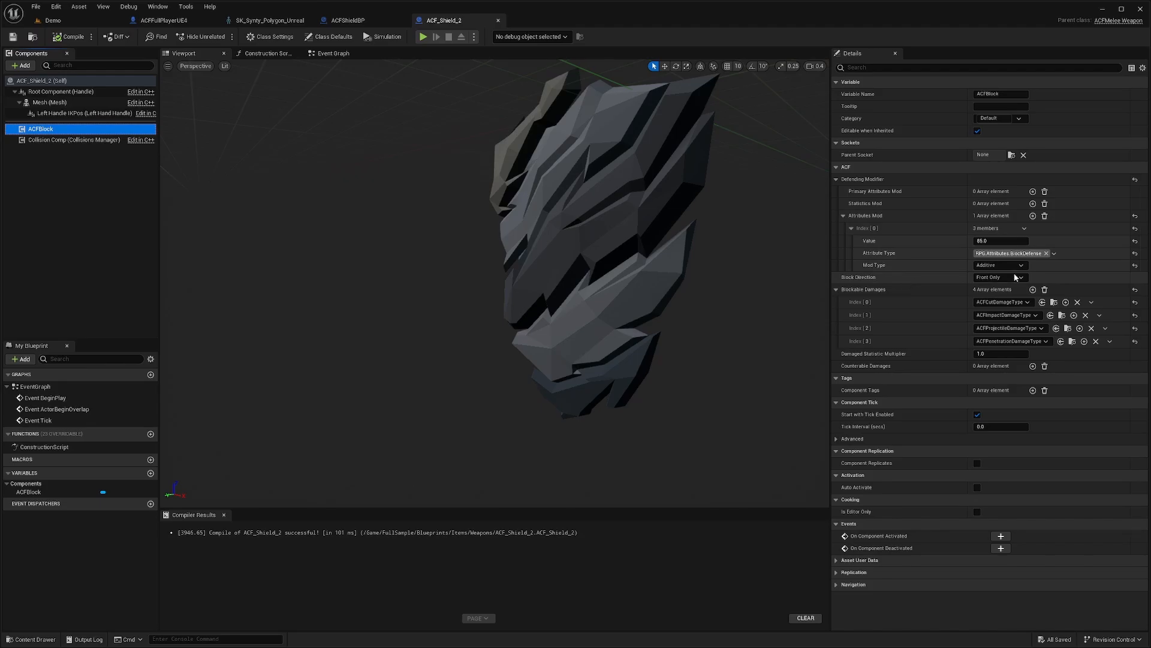
Step: List the block direction options, keeping Front Only selected
left_click(1020, 277)
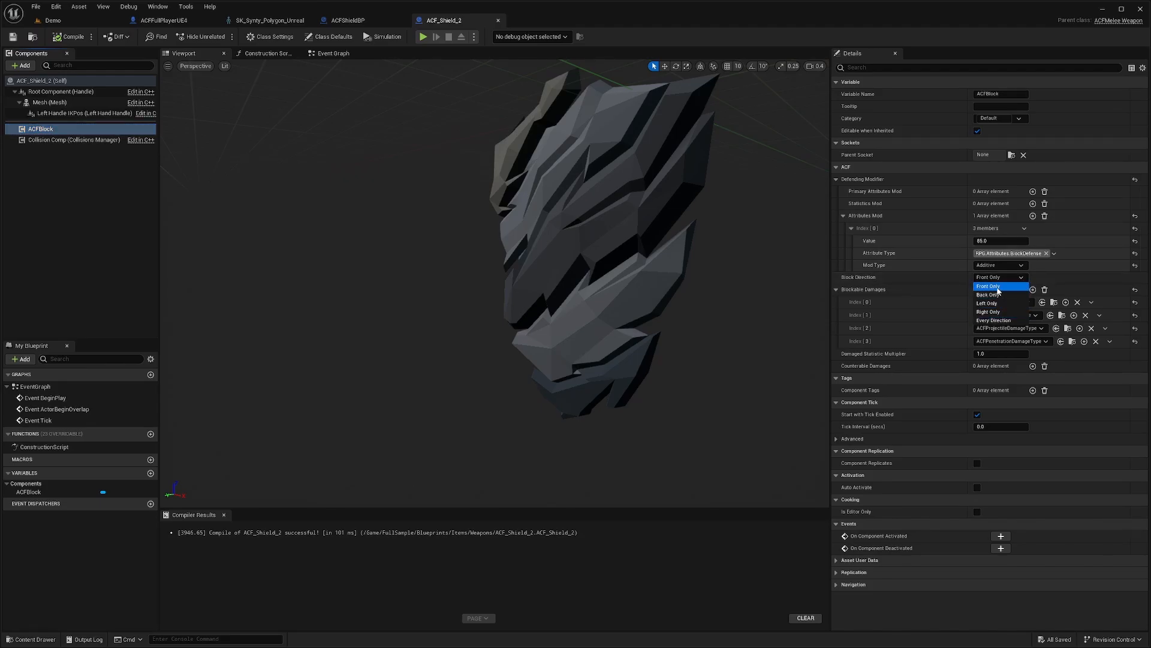
mouse_move(987, 295)
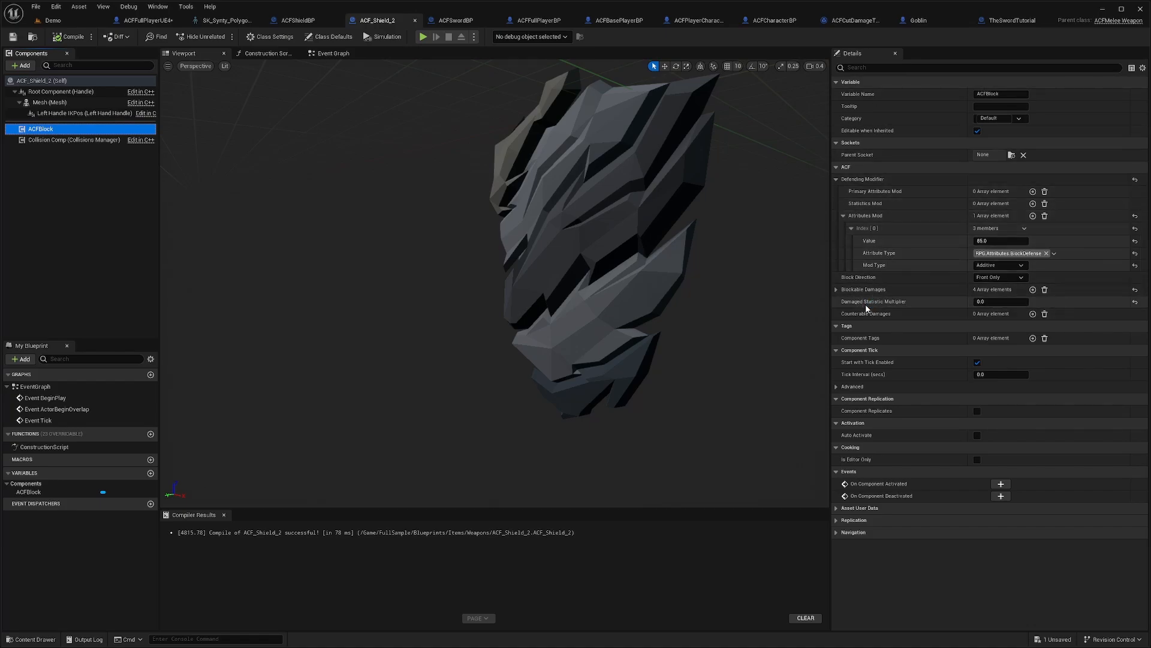
Step: Set the Damaged Statistic Multiplier to 0 and play the Demo level to test the shield
left_click(1001, 301)
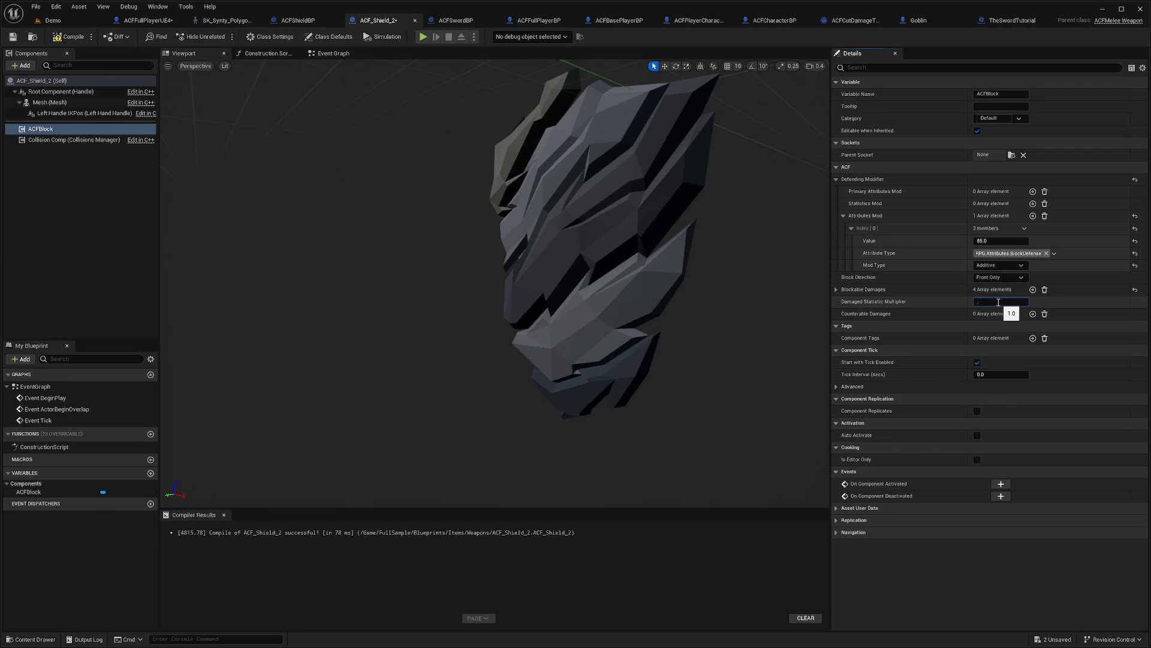
type("1")
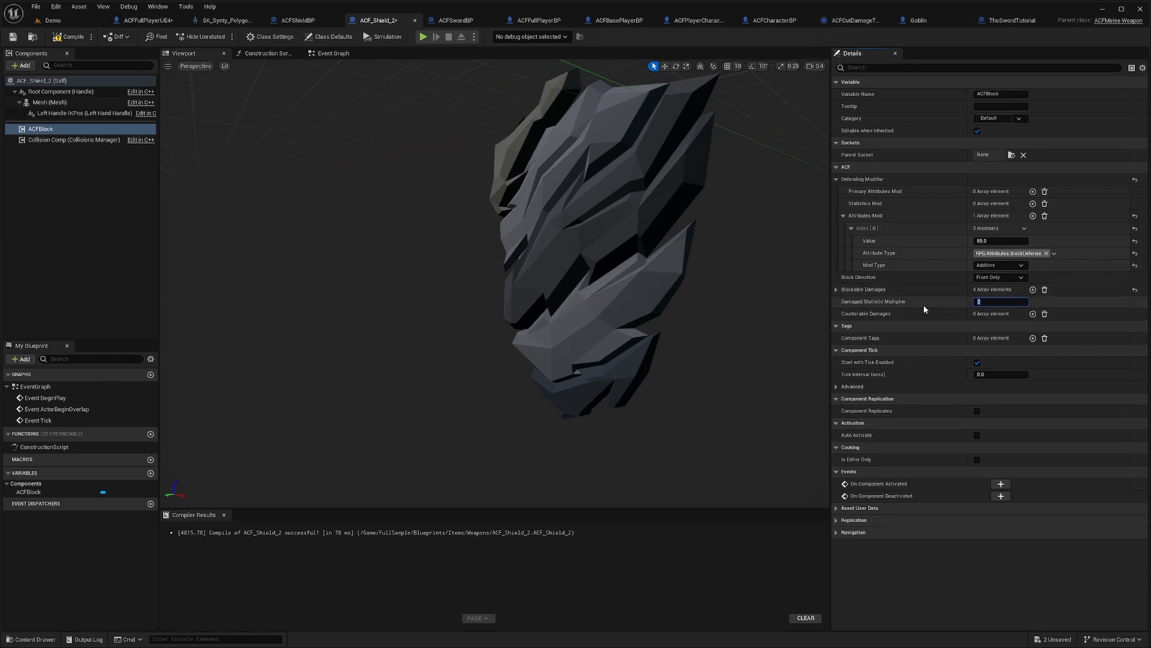
type("0")
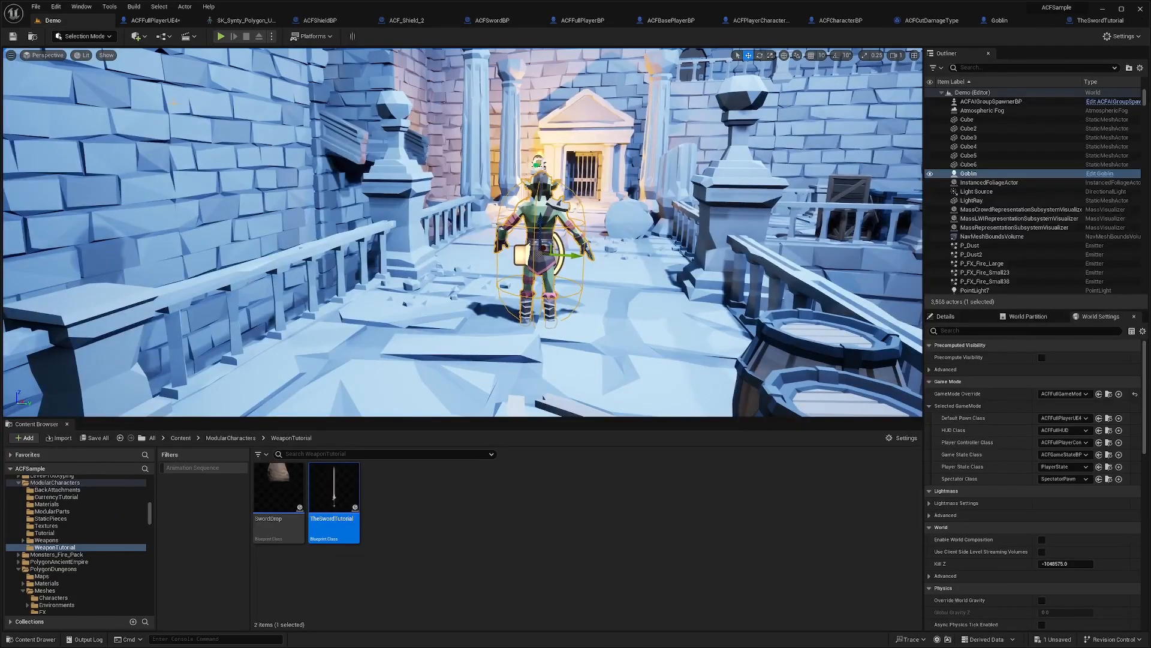
left_click(220, 36)
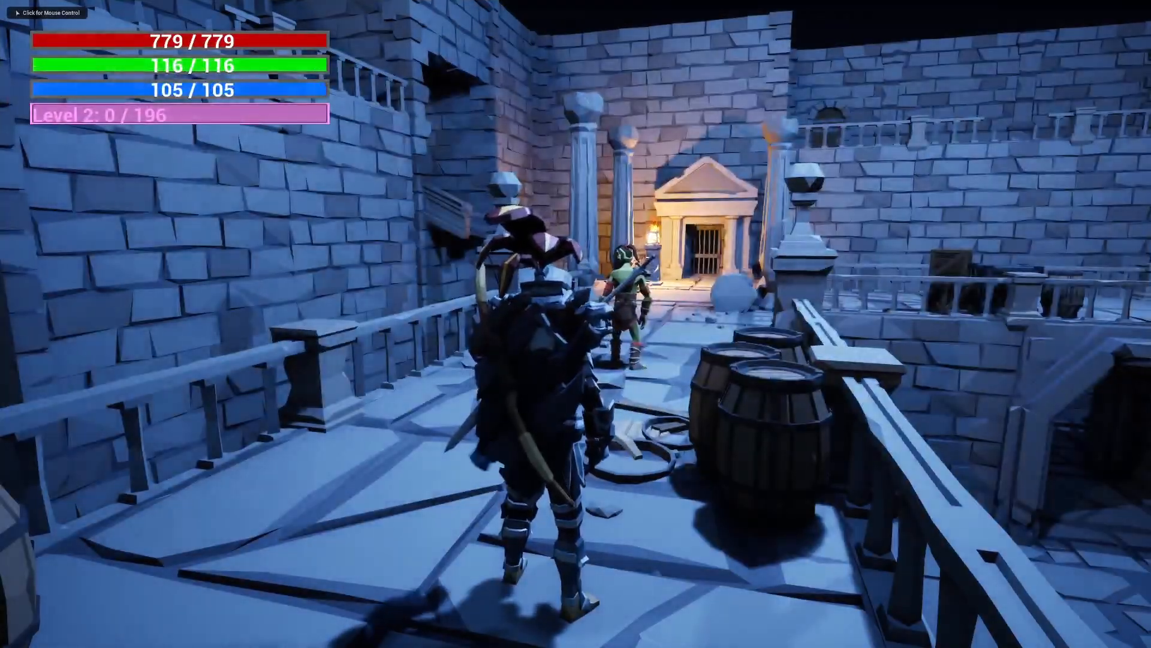